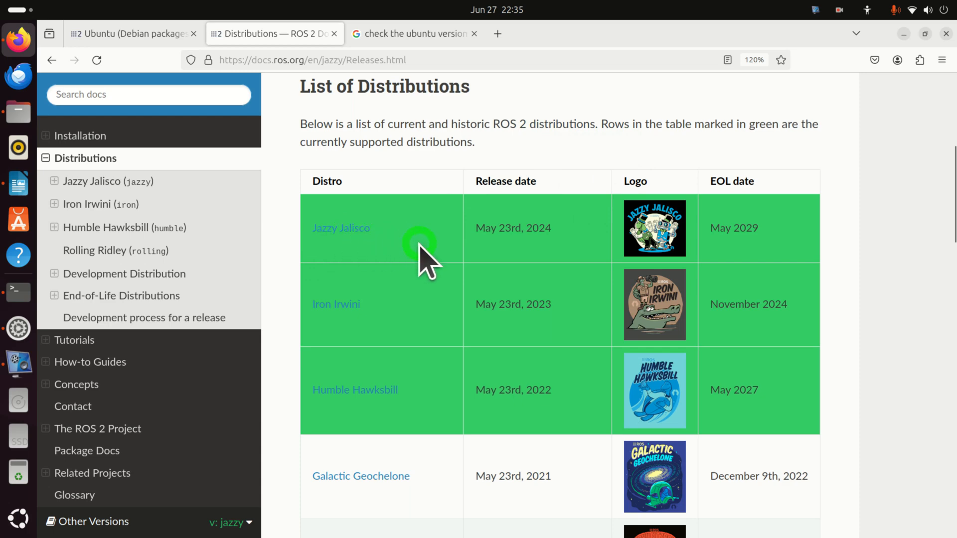
mouse_move(397, 153)
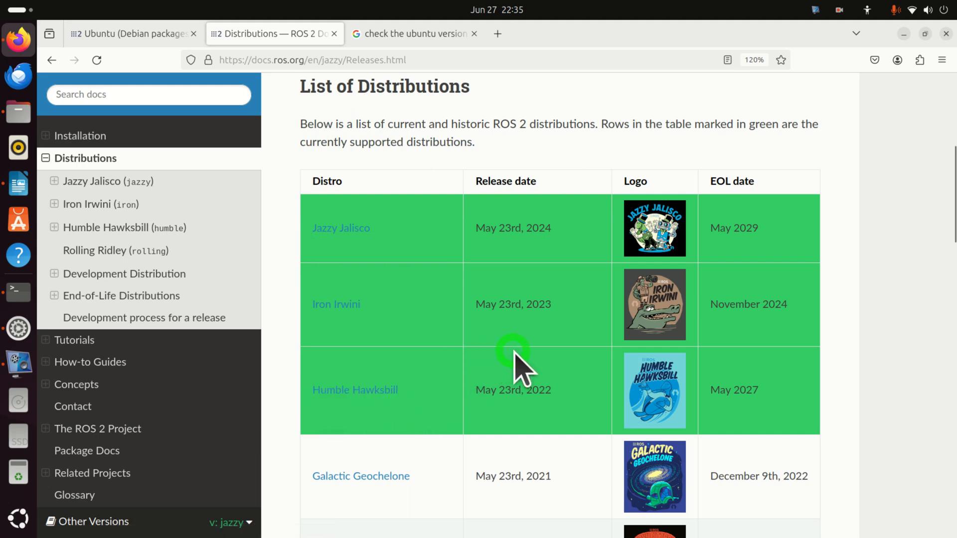
mouse_move(580, 391)
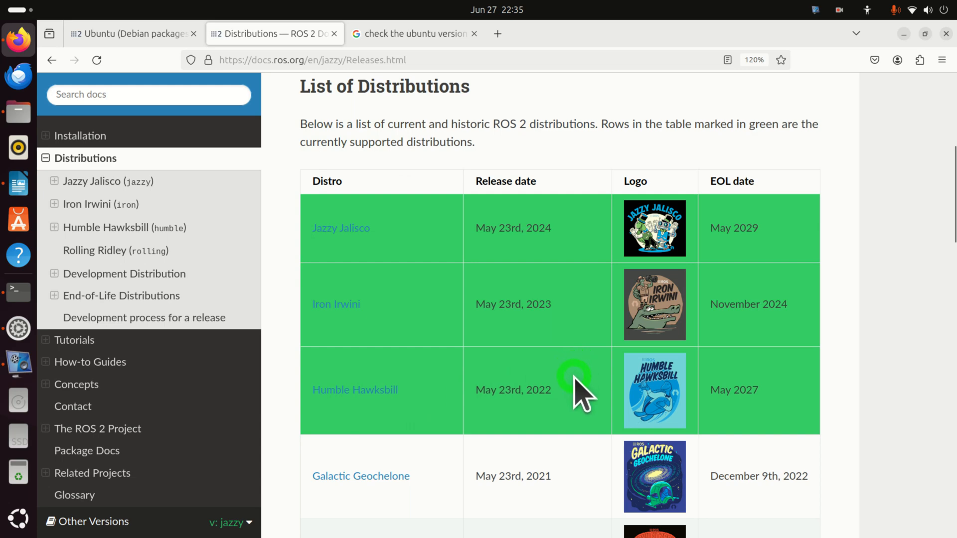
mouse_move(623, 397)
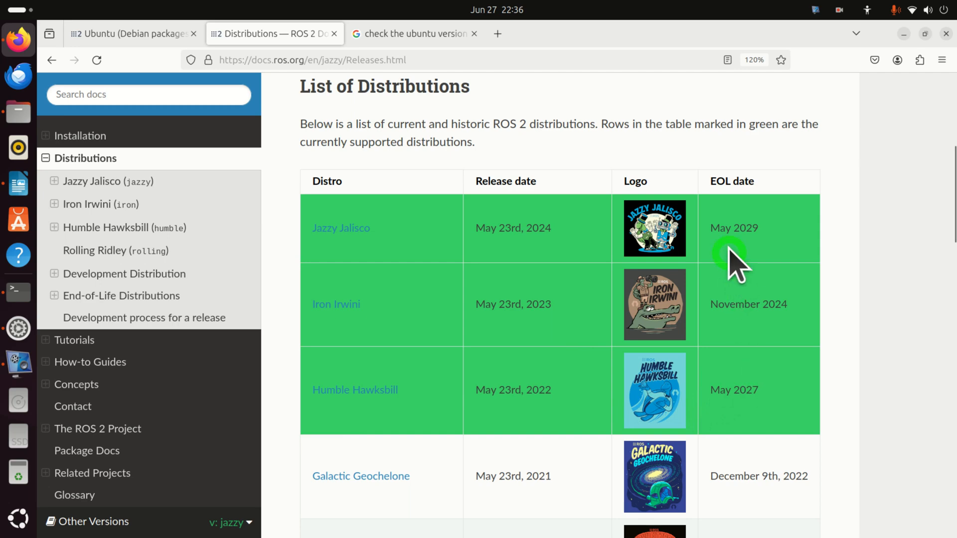
mouse_move(733, 414)
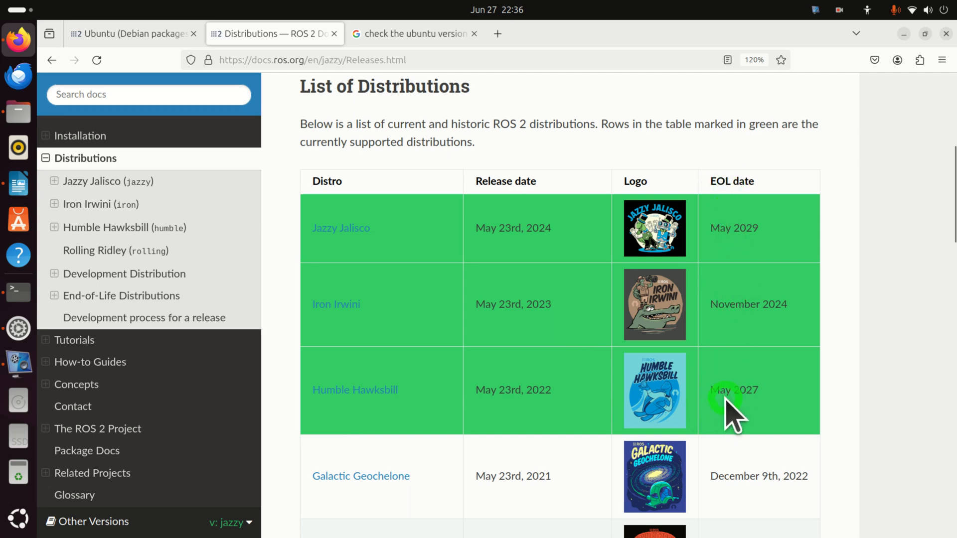
mouse_move(769, 421)
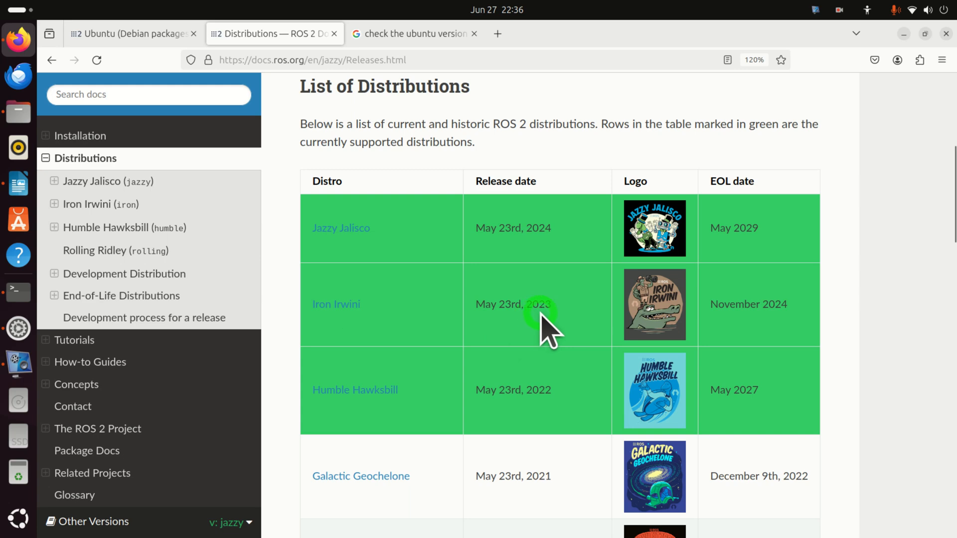
mouse_move(742, 330)
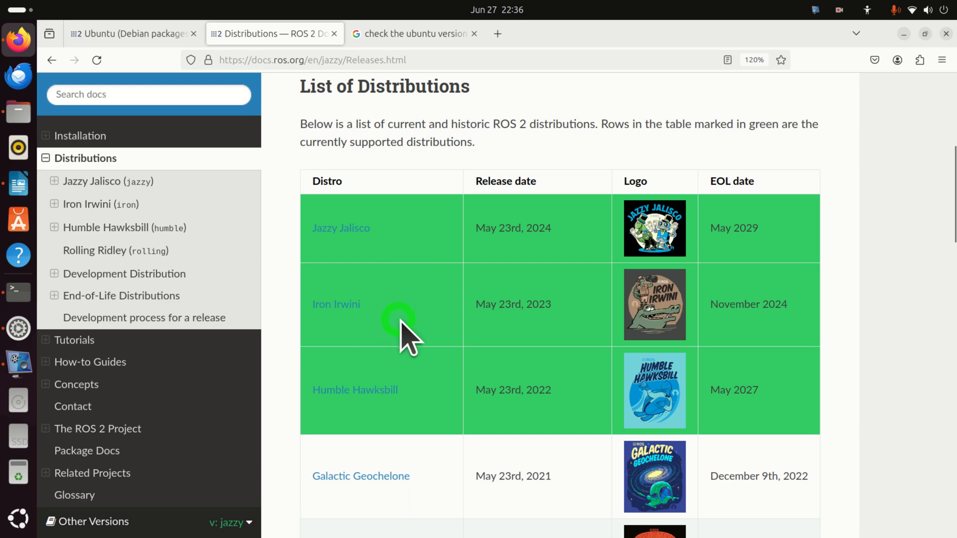
mouse_move(390, 284)
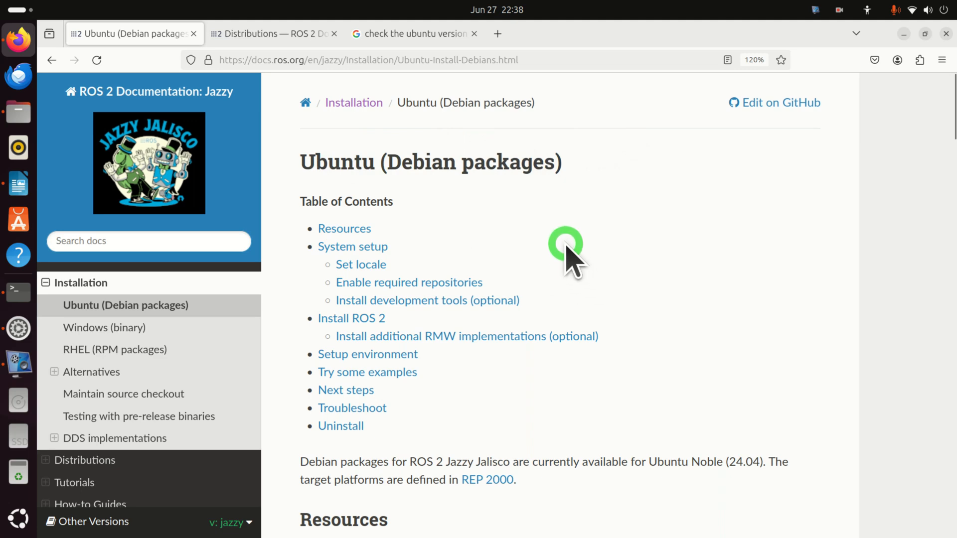
Scroll to the Resources section and highlight the Ubuntu Noble 24.04 supported-platform text
scroll("down", 3)
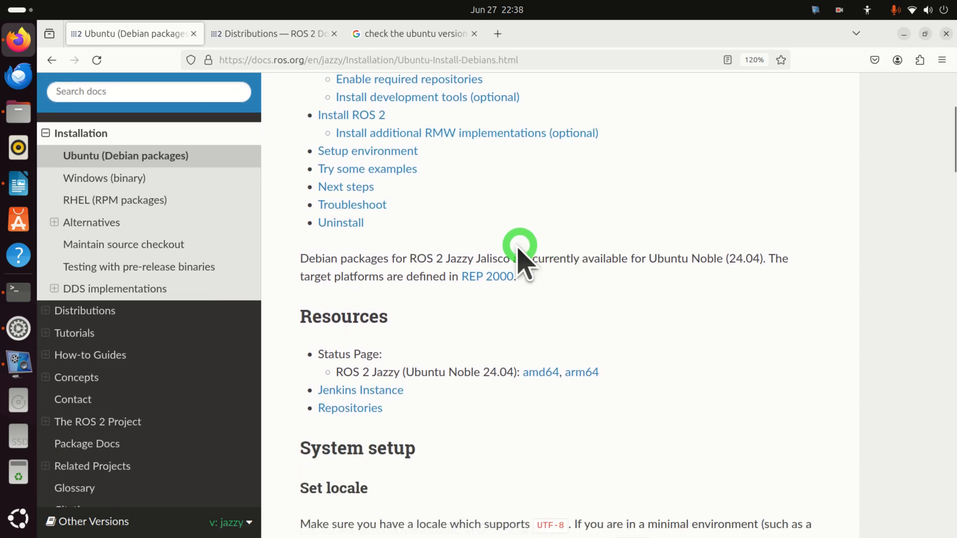
mouse_move(357, 372)
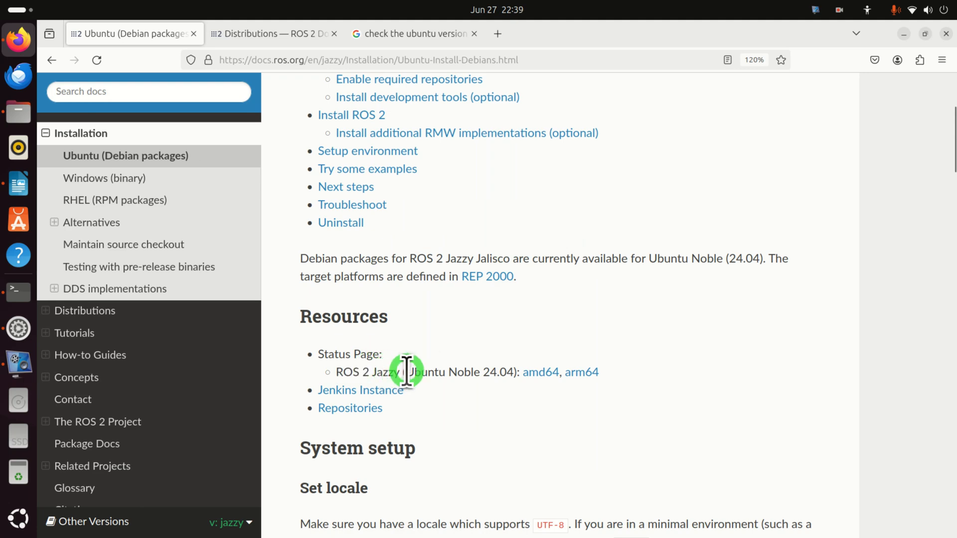
double_click(415, 372)
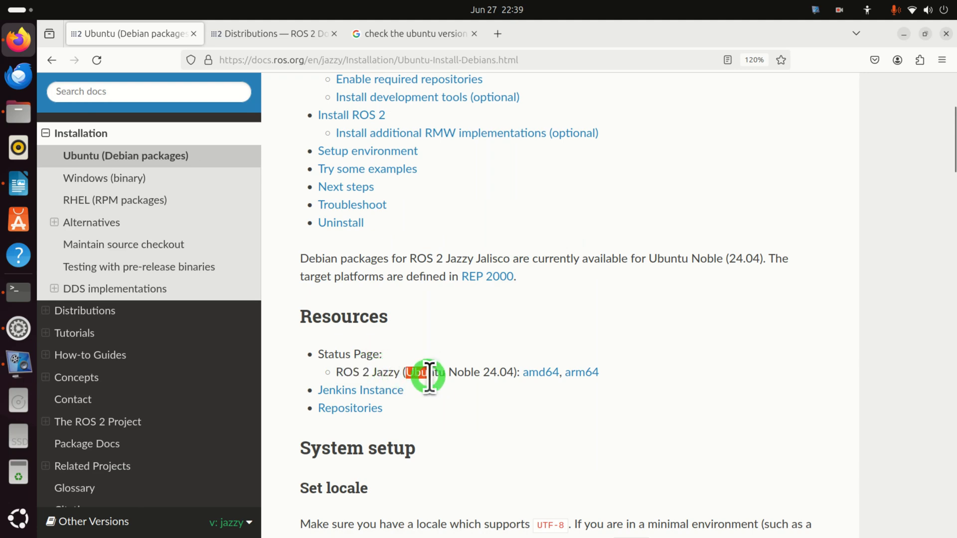
left_click_drag(421, 372, 510, 374)
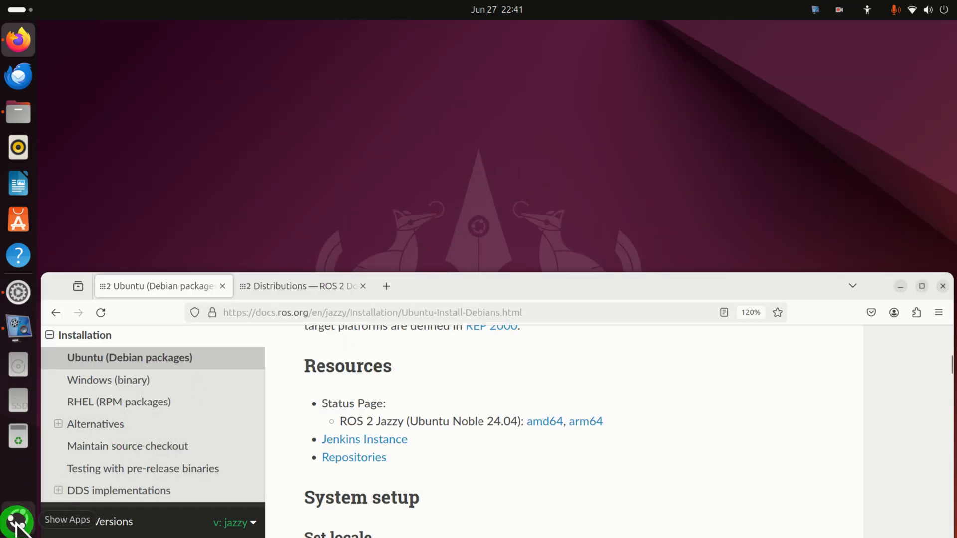
Launch a Terminal across the upper half and confirm lsb_release reports Ubuntu 24.04, codename noble
left_click(18, 520)
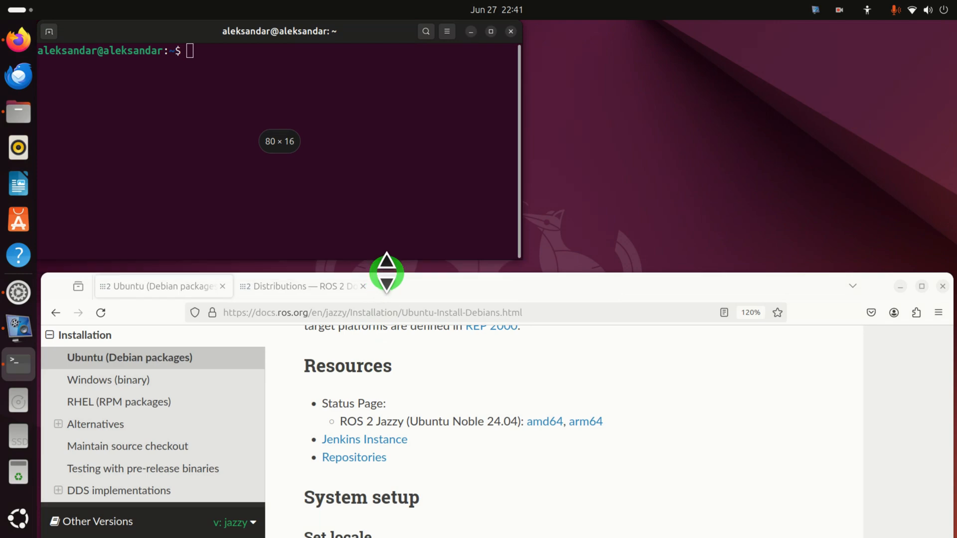
left_click_drag(519, 146, 951, 147)
type("lsb_release -a")
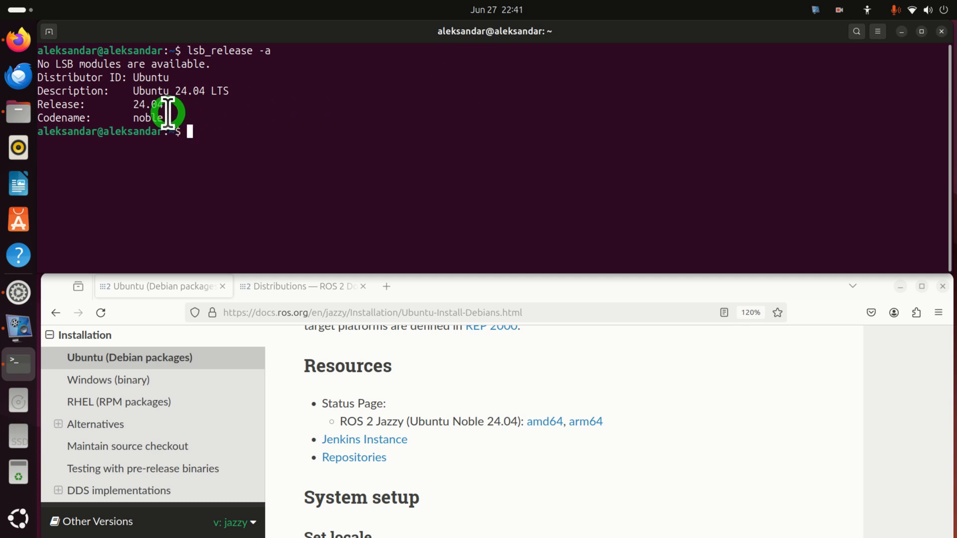
mouse_move(175, 91)
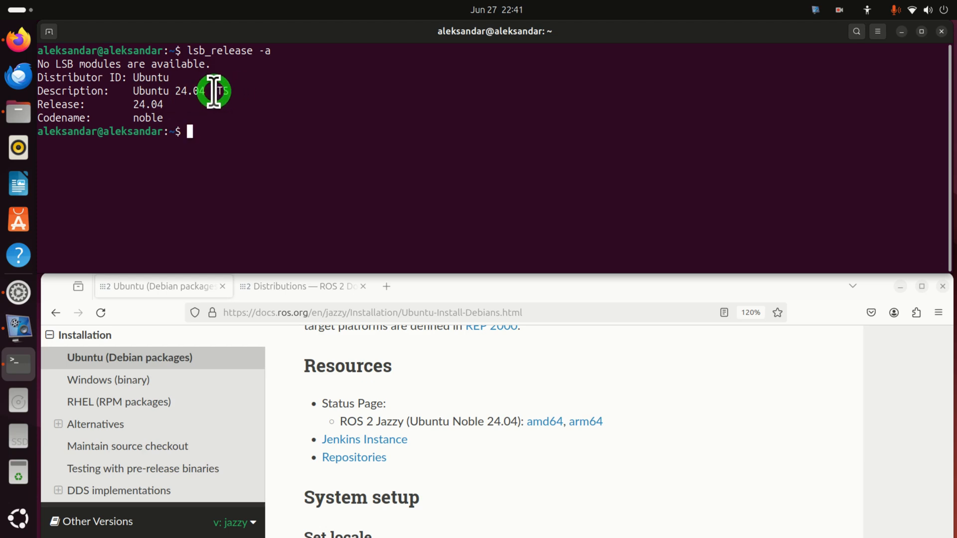
mouse_move(521, 421)
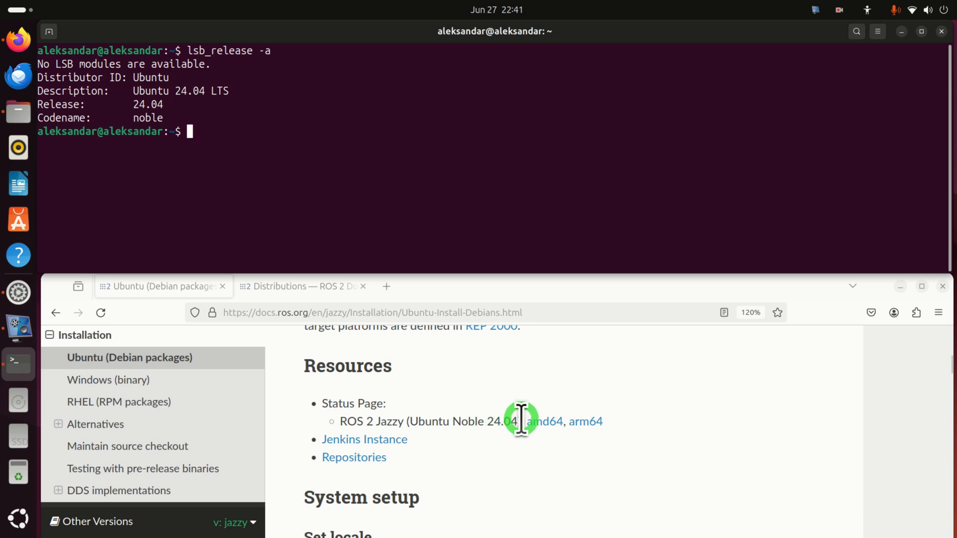
mouse_move(171, 121)
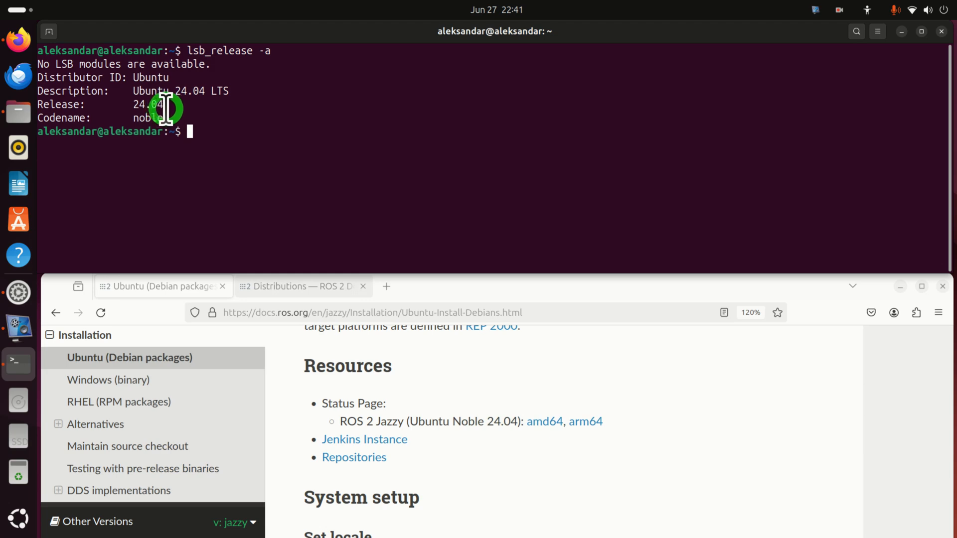
mouse_move(207, 108)
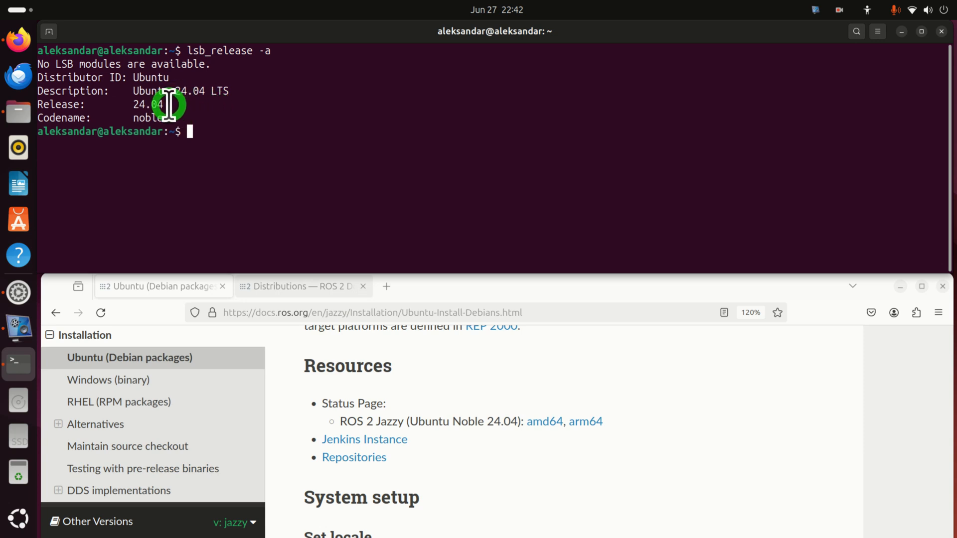
mouse_move(175, 116)
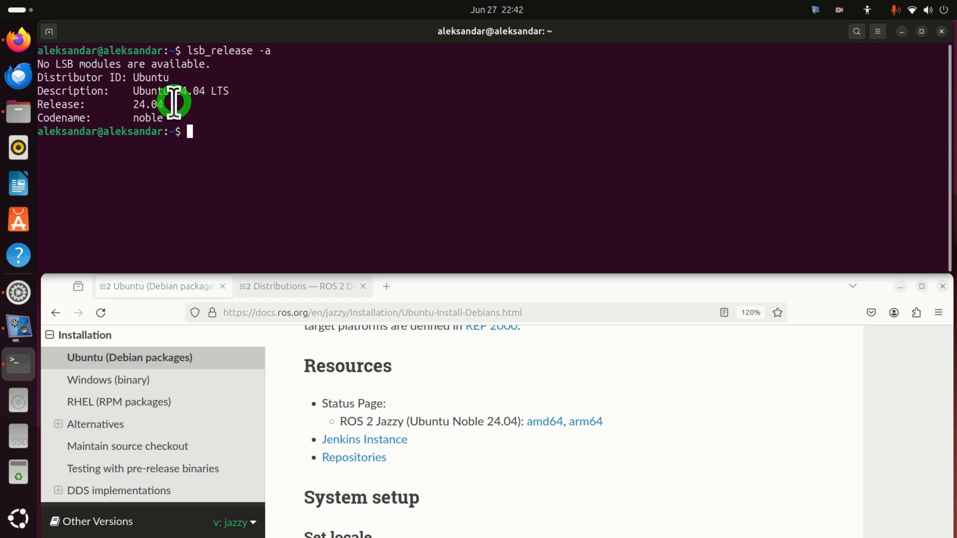
double_click(147, 118)
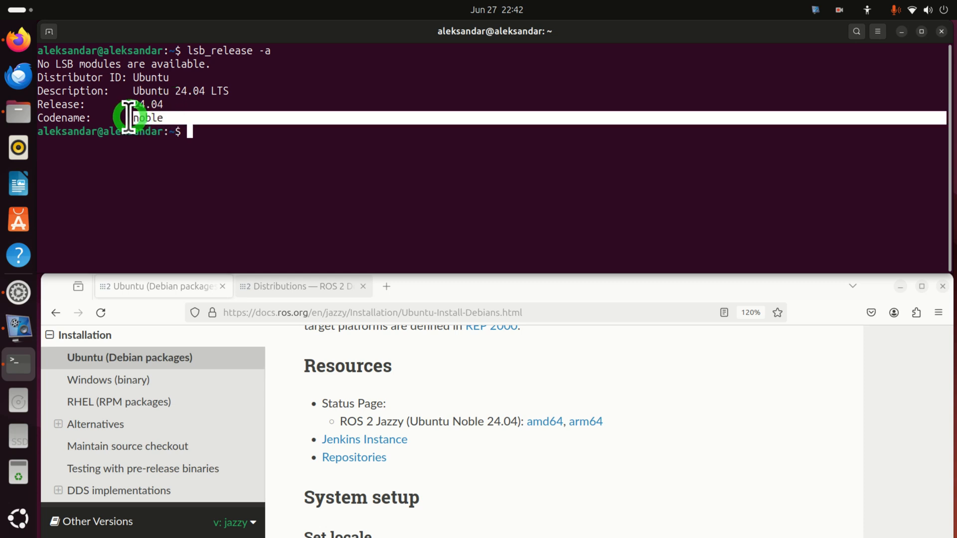
mouse_move(174, 91)
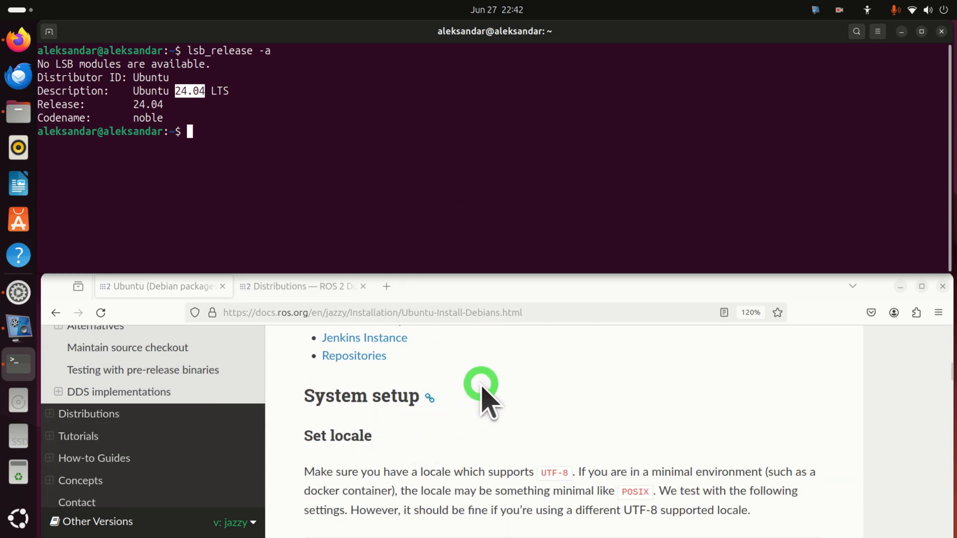
Run the locale check and sudo apt install locales commands copied from the Set locale section
scroll("down", 3)
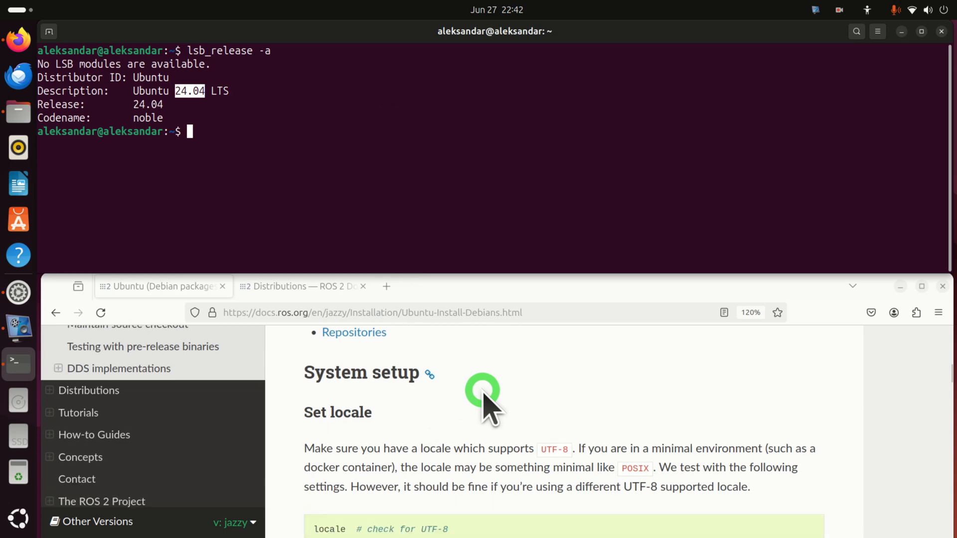
scroll("down", 3)
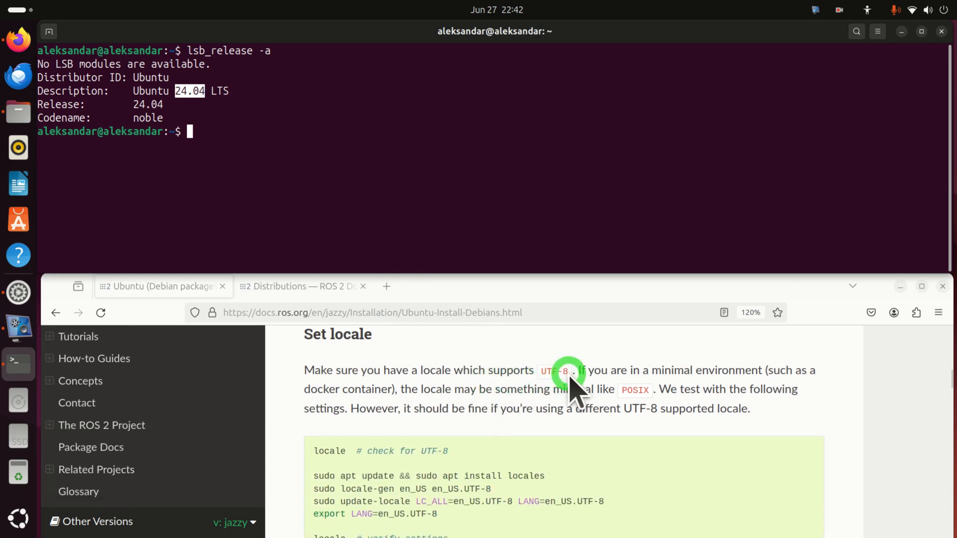
scroll("down", 3)
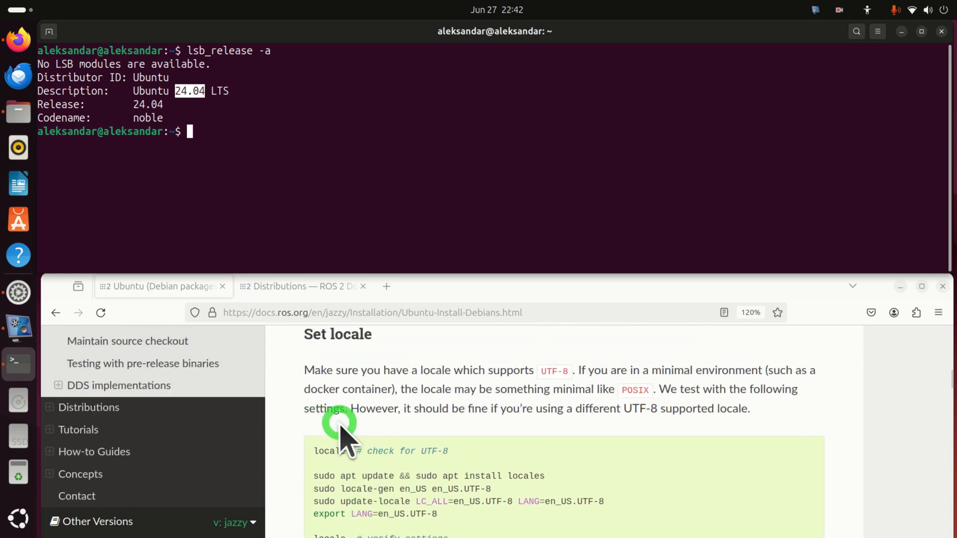
scroll("down", 3)
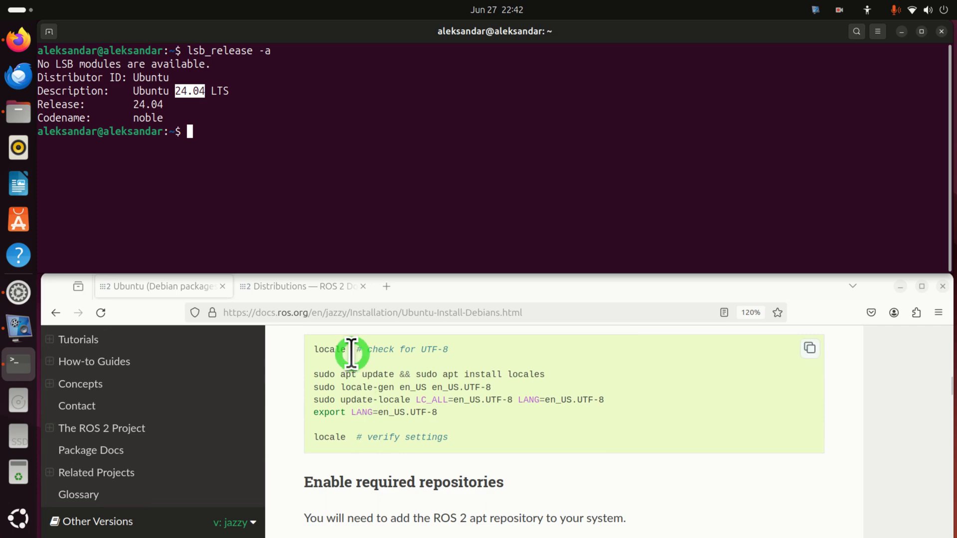
double_click(329, 349)
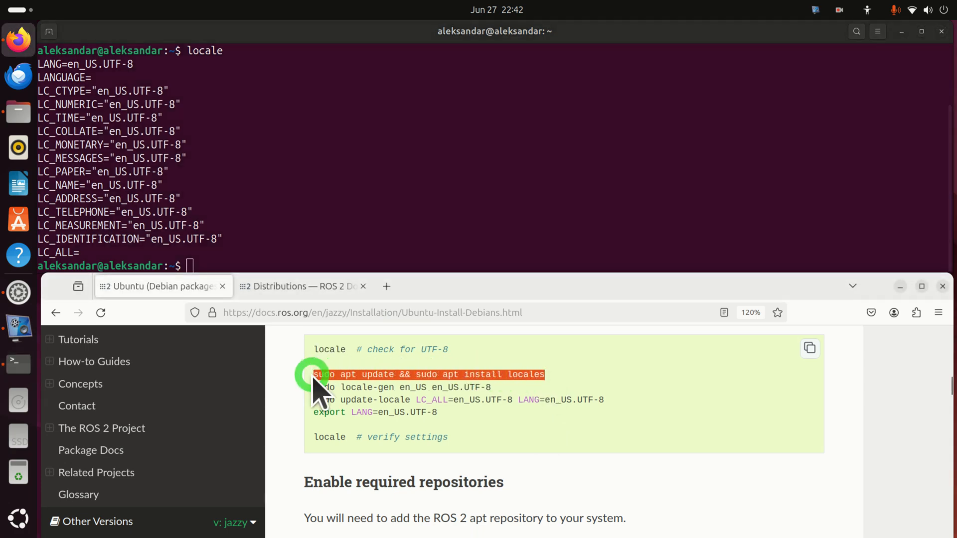
right_click(314, 387)
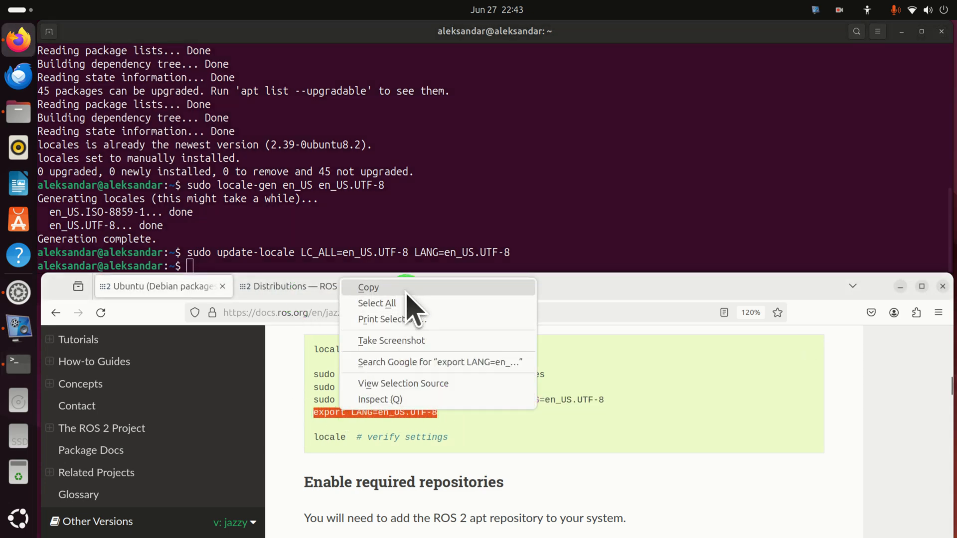
Run the export LANG=en_US.UTF-8 command and verify with locale showing UTF-8 throughout
left_click(369, 287)
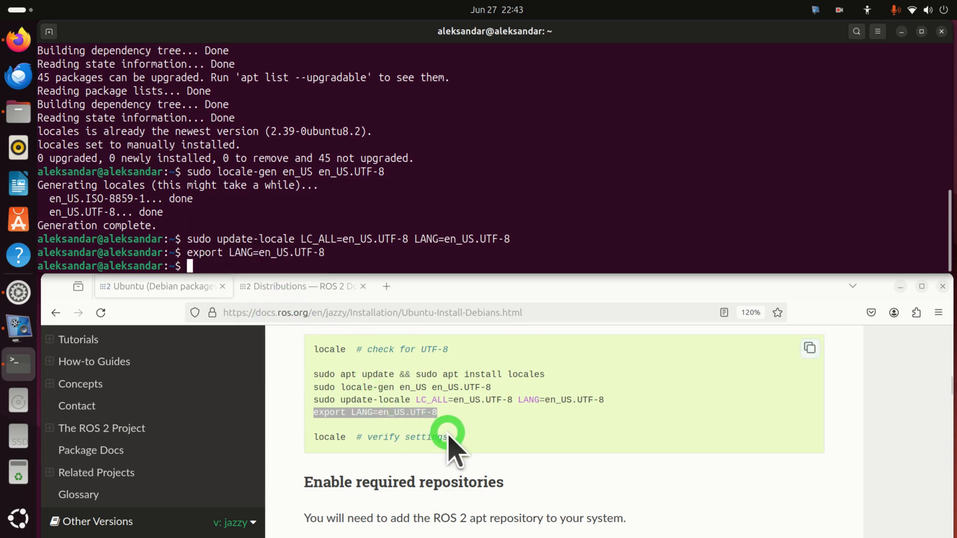
right_click(447, 434)
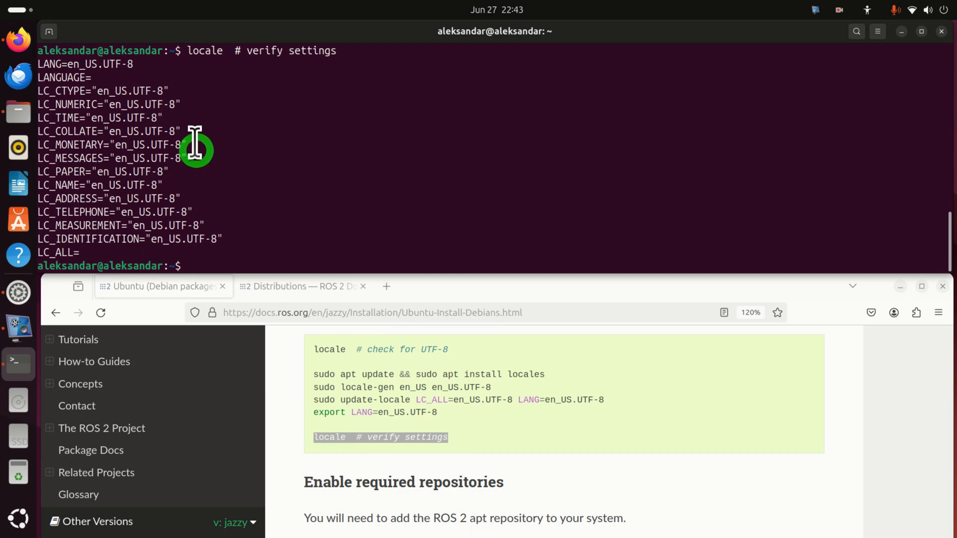
mouse_move(131, 73)
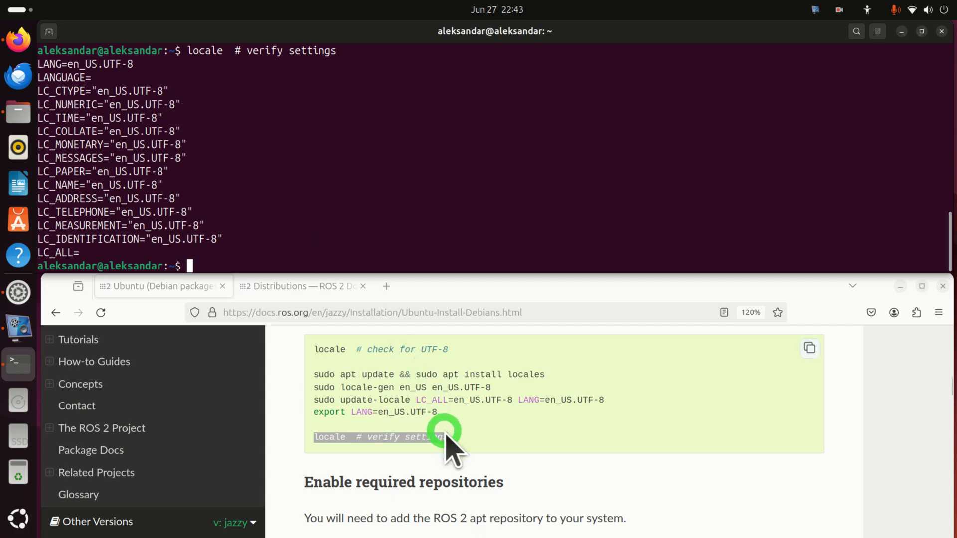
Run sudo apt install software-properties-common, then sudo add-apt-repository universe and confirm to continue
scroll("down", 3)
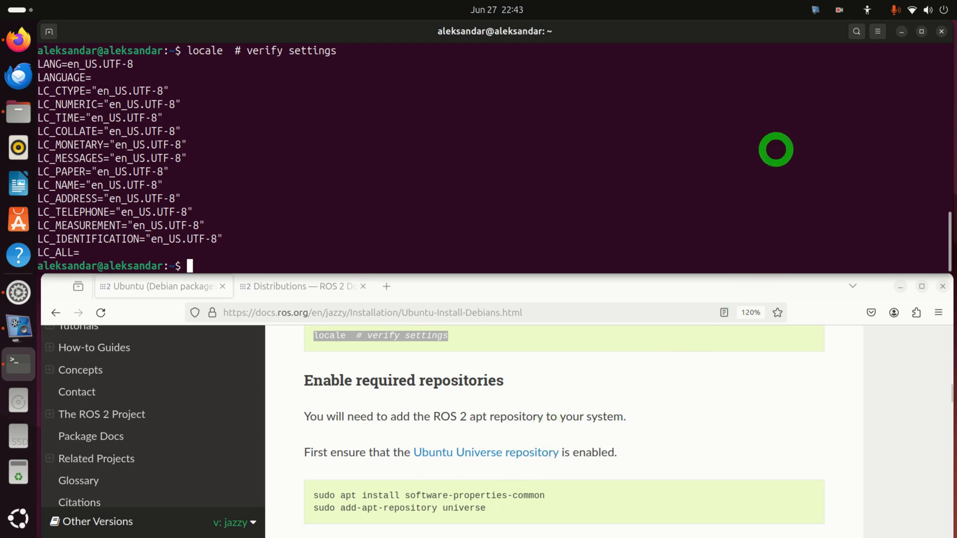
mouse_move(314, 432)
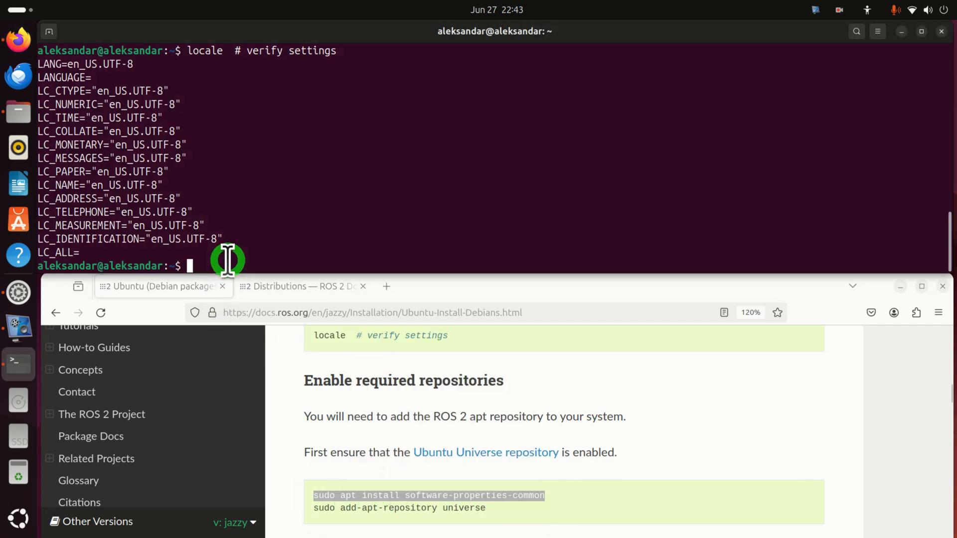
type("sudo apt install software-properties-common")
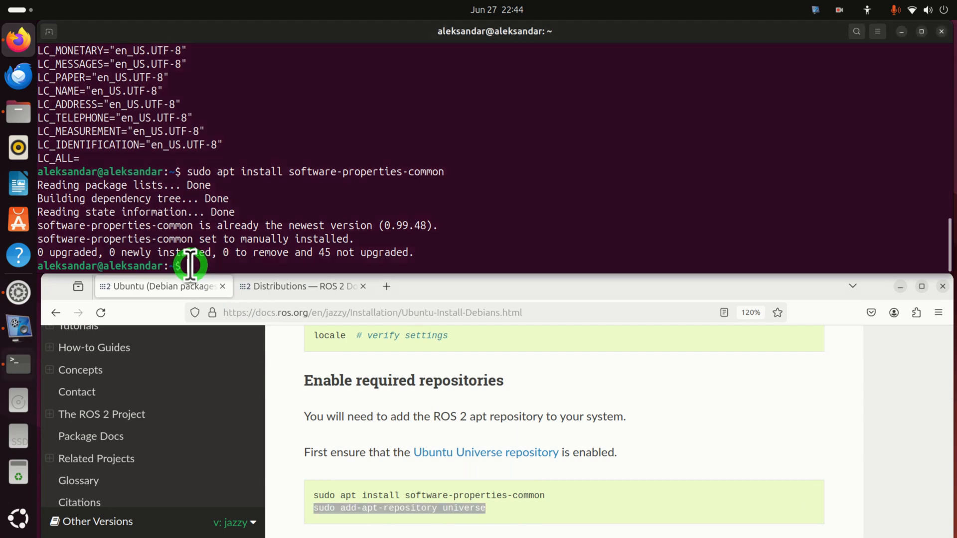
type("sudo add-apt-repository universe")
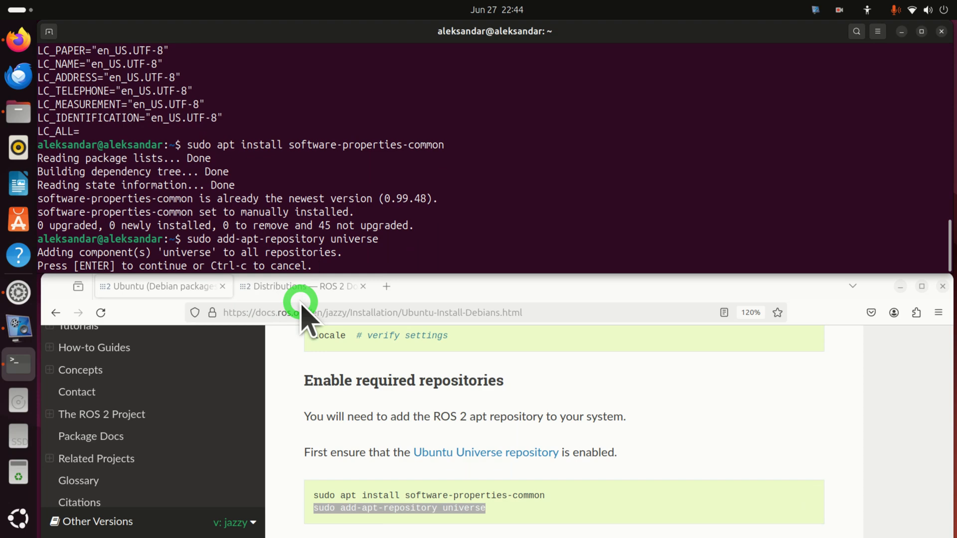
key("Return")
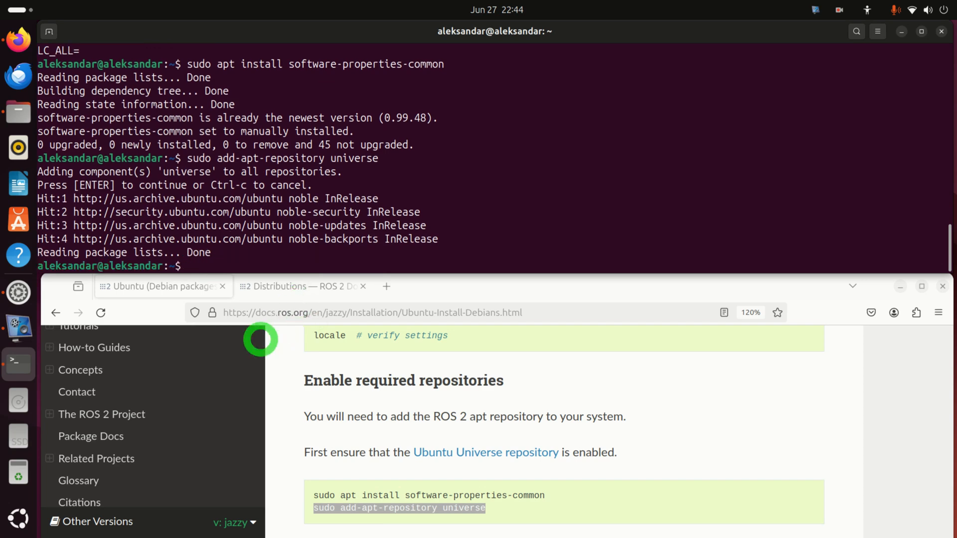
left_click(18, 520)
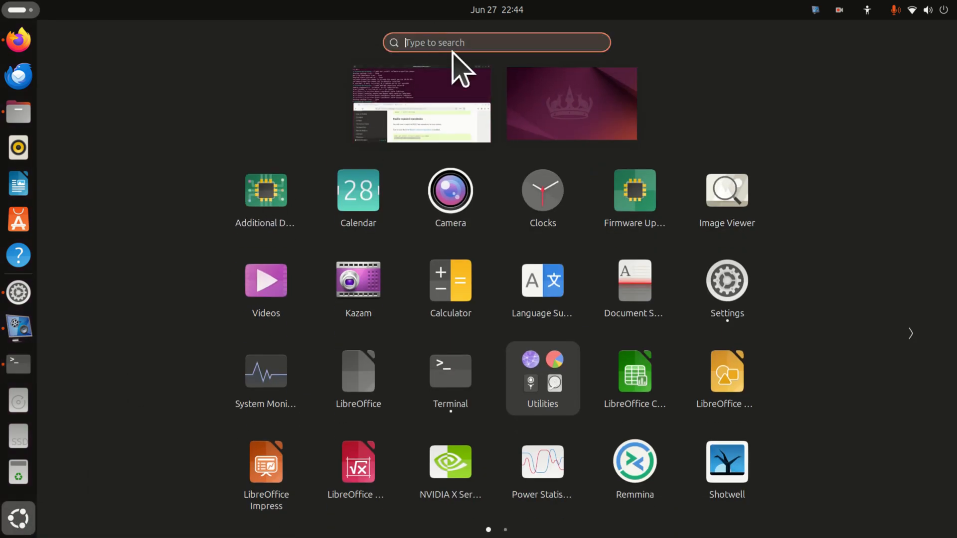
type("upda")
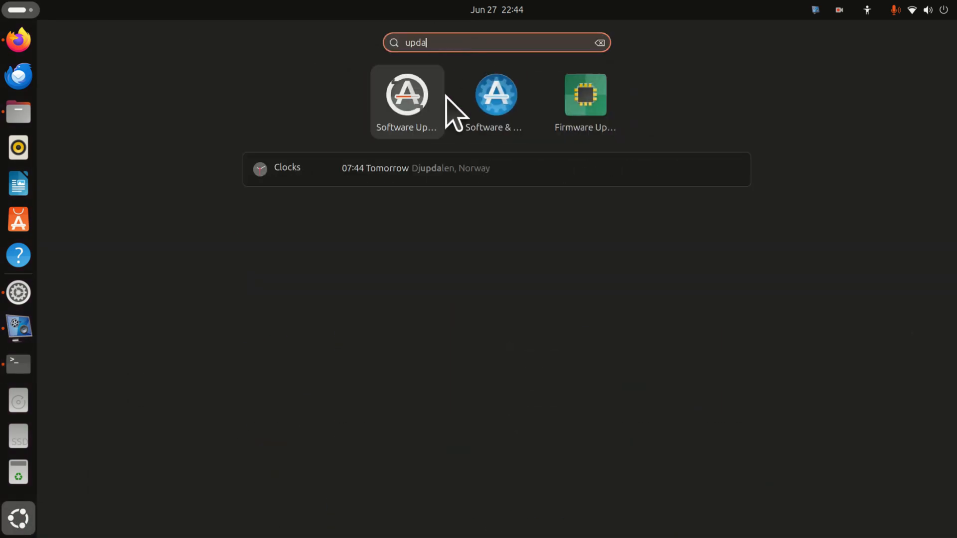
left_click(407, 102)
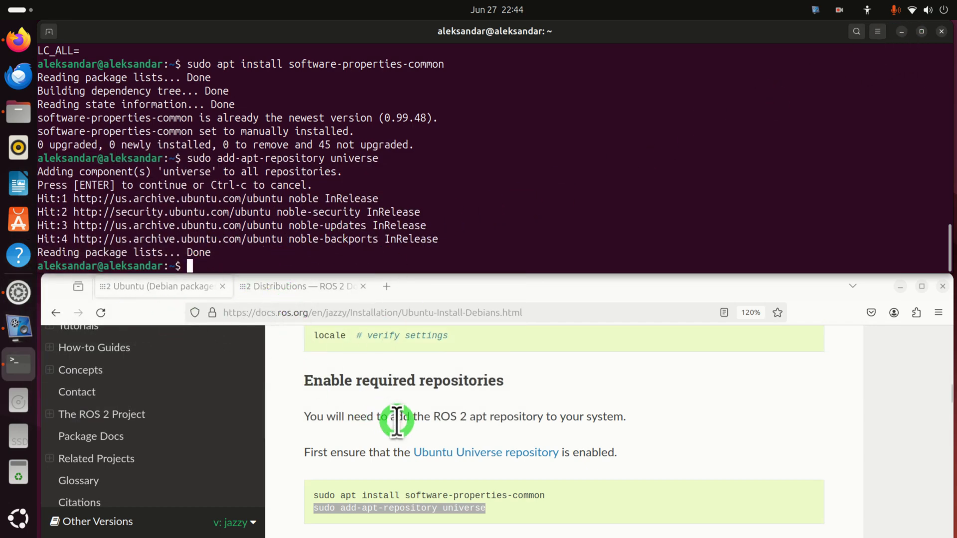
Run the docs' curl GPG key download command to save the ROS 2 key into the keyrings folder
scroll("down", 3)
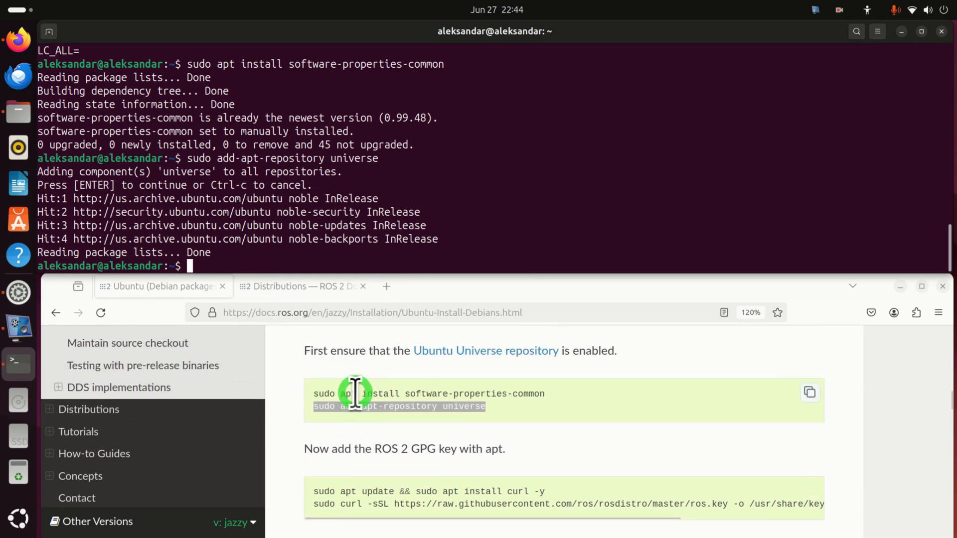
scroll("down", 3)
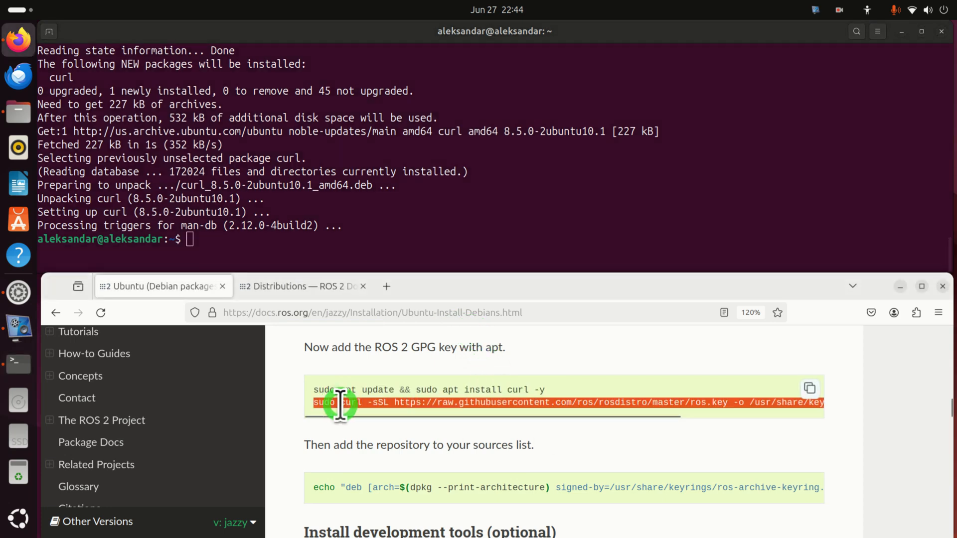
right_click(339, 406)
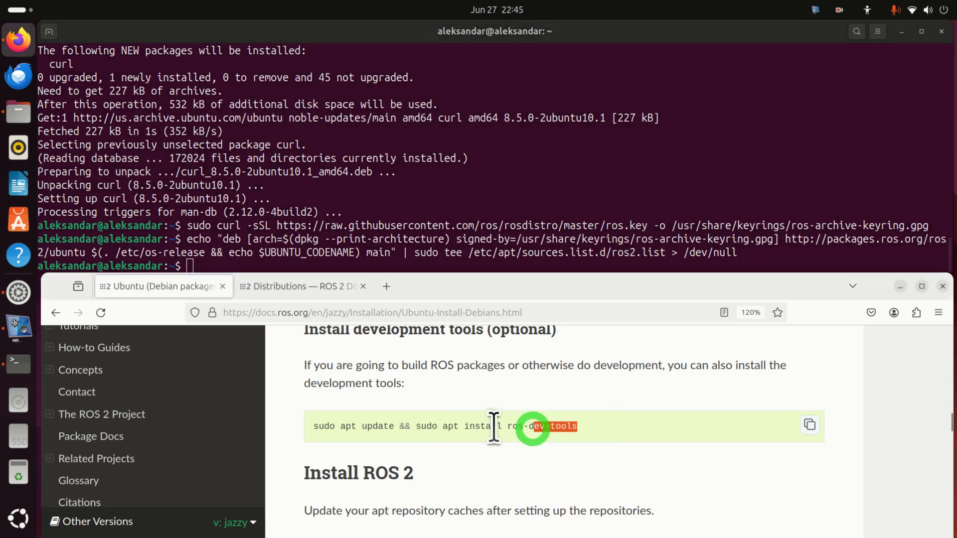
Run the sudo apt install ros-dev-tools command copied from the docs
triple_click(445, 426)
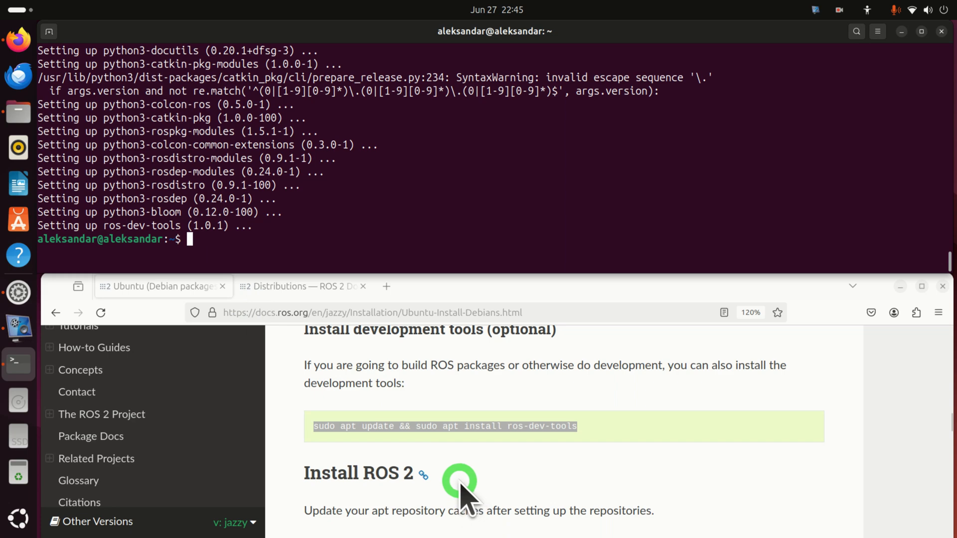
Run the copied sudo apt update and upgrade, then scroll to the Desktop and ROS-Base Install commands
scroll("down", 3)
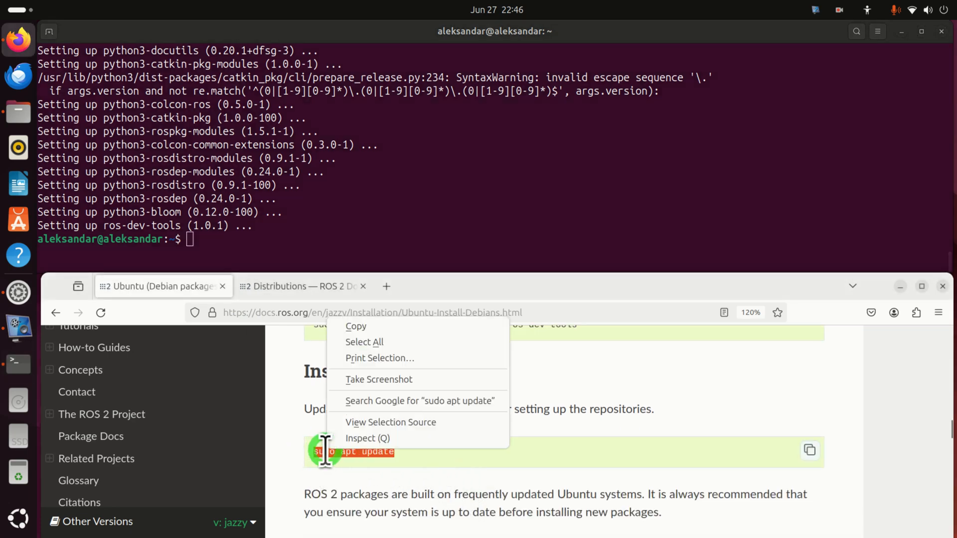
right_click(253, 250)
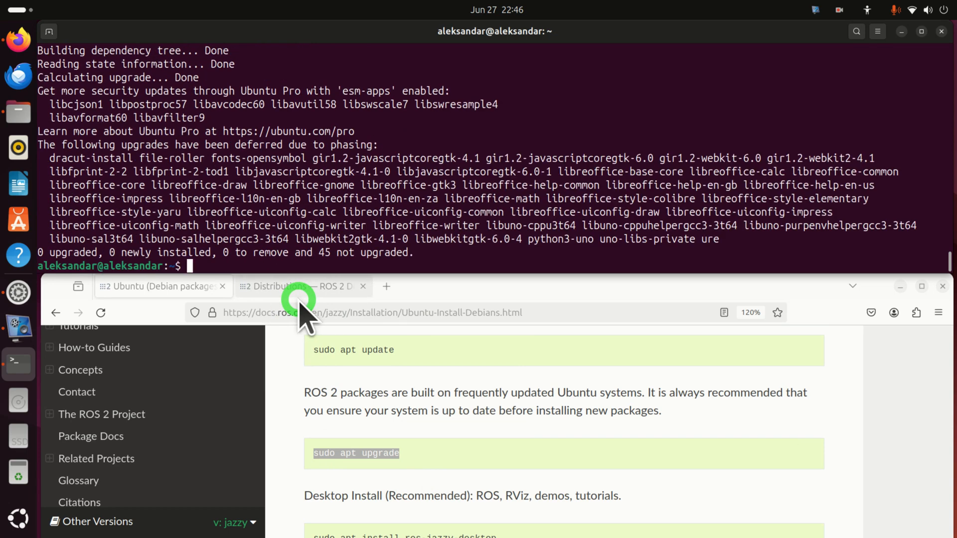
scroll("down", 3)
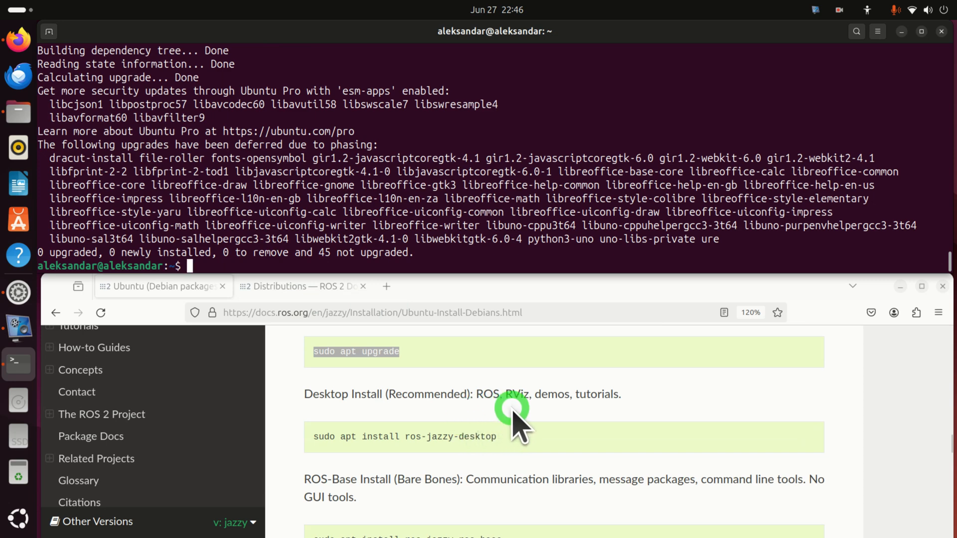
mouse_move(366, 437)
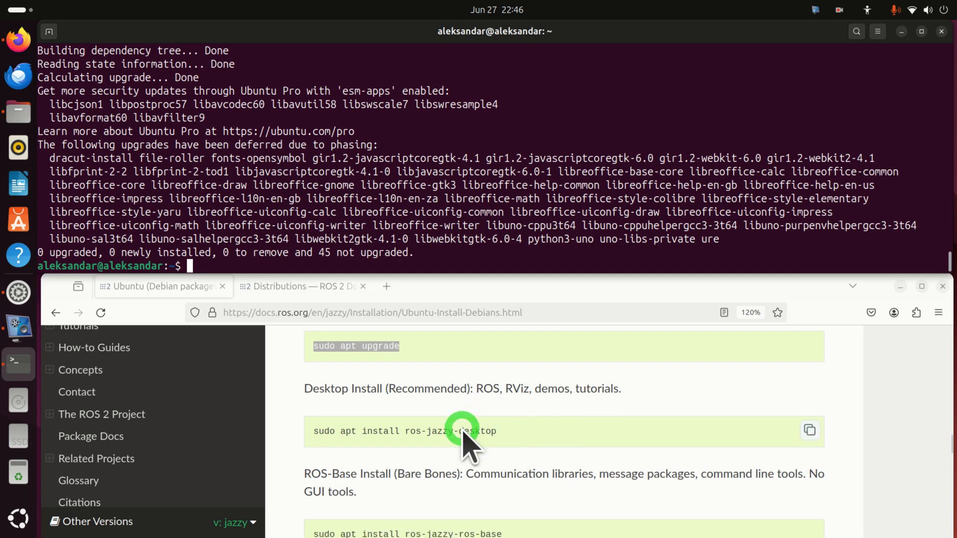
scroll("down", 3)
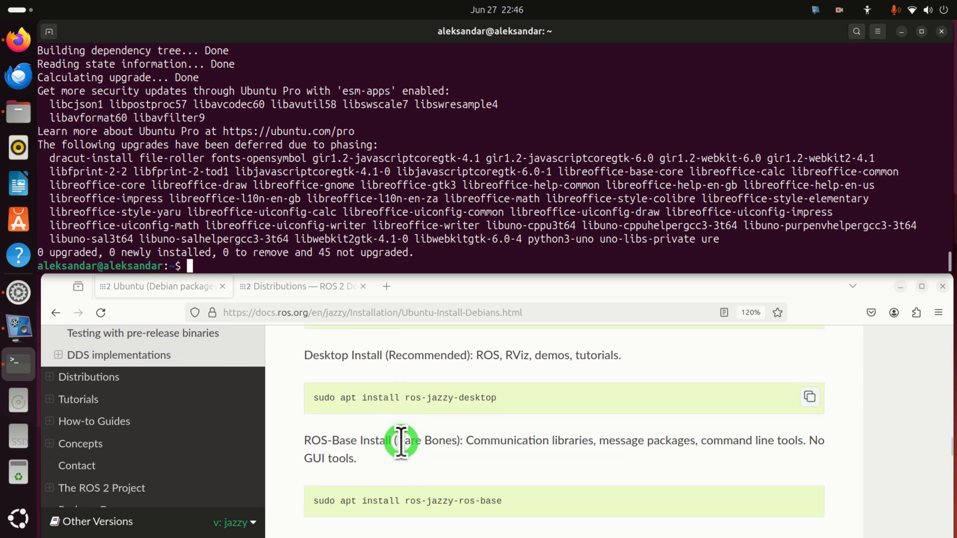
scroll("down", 3)
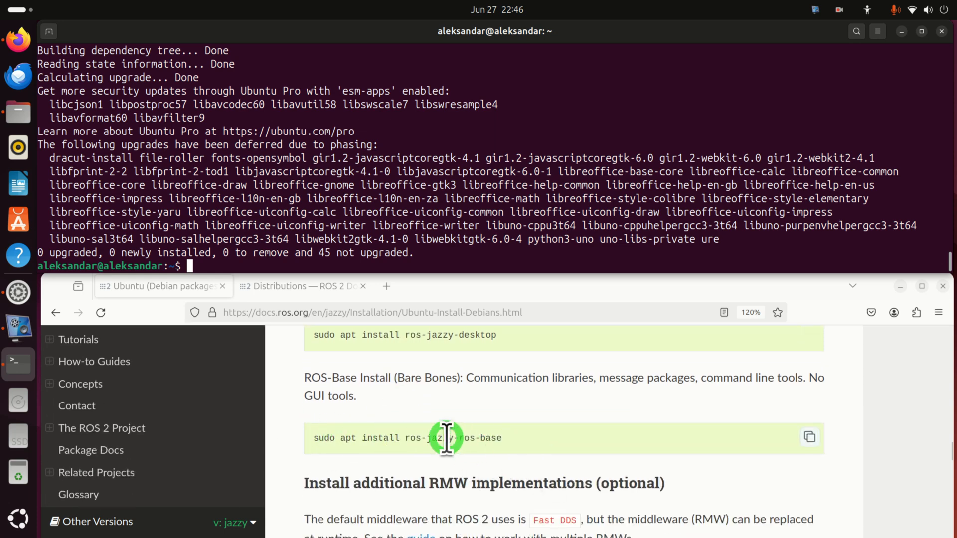
scroll("down", 3)
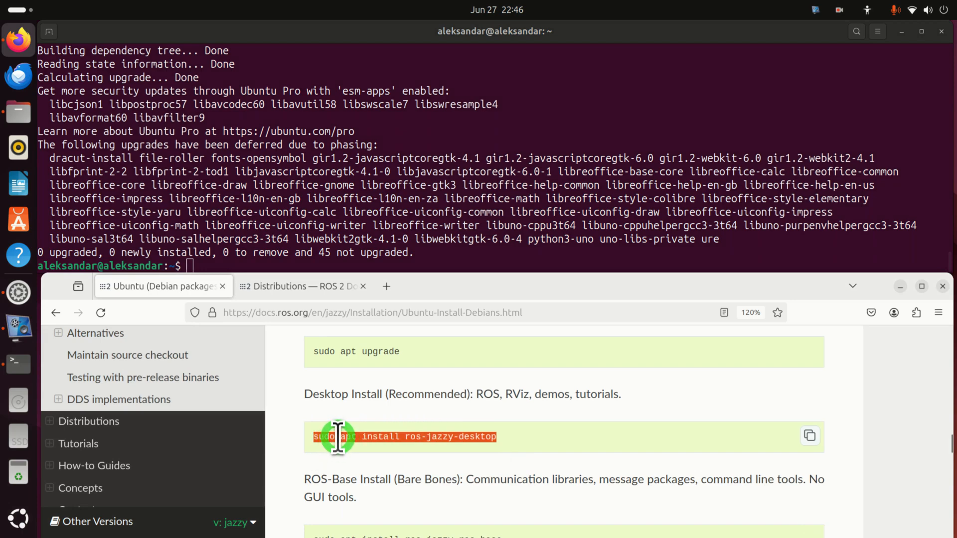
Copy sudo apt install ros-jazzy-desktop from the docs and start it running in the terminal
right_click(336, 437)
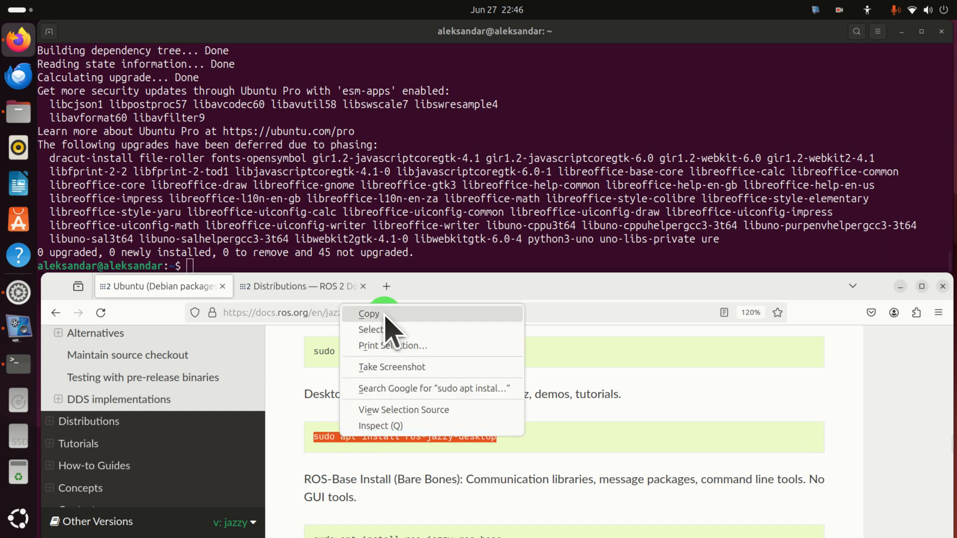
left_click(369, 314)
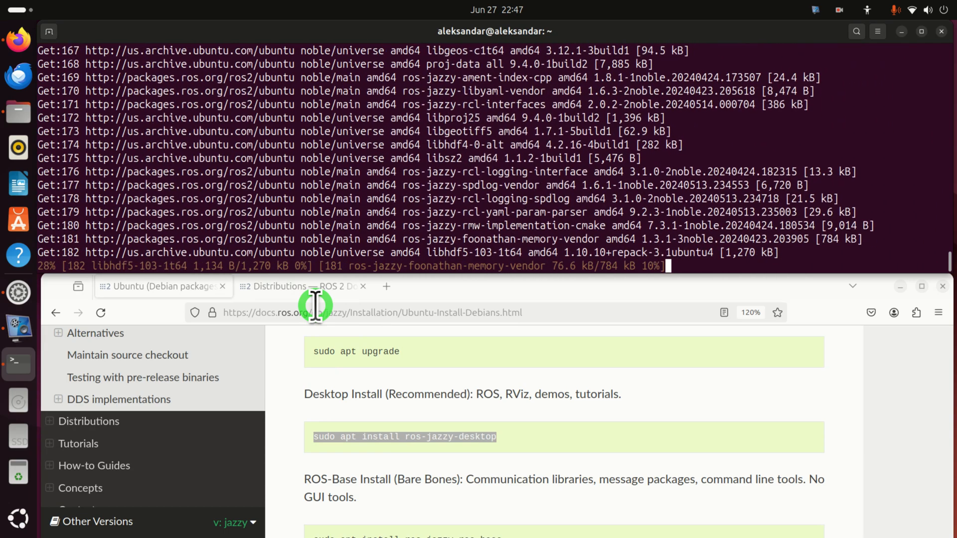
left_click(837, 9)
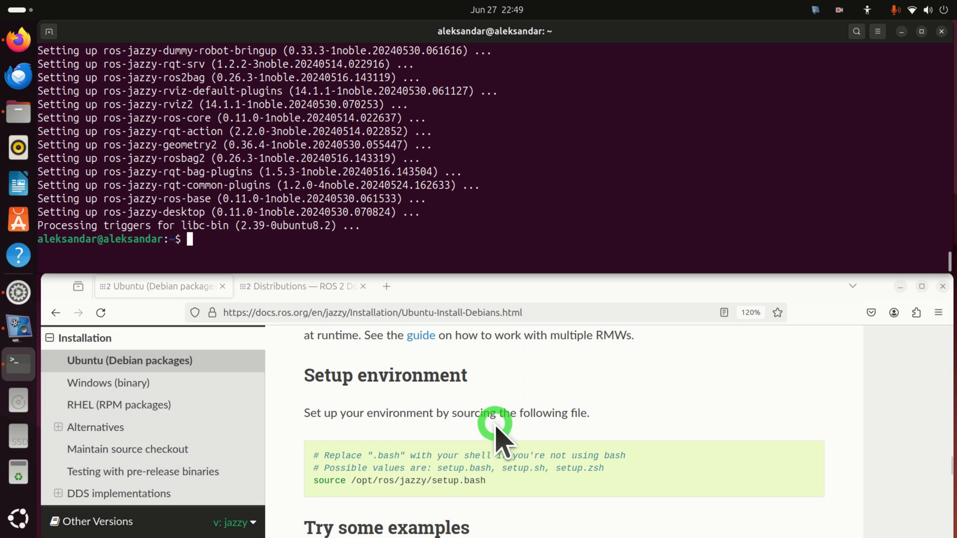
Review the Setup environment and Try some examples sections and open a second terminal tab
scroll("down", 3)
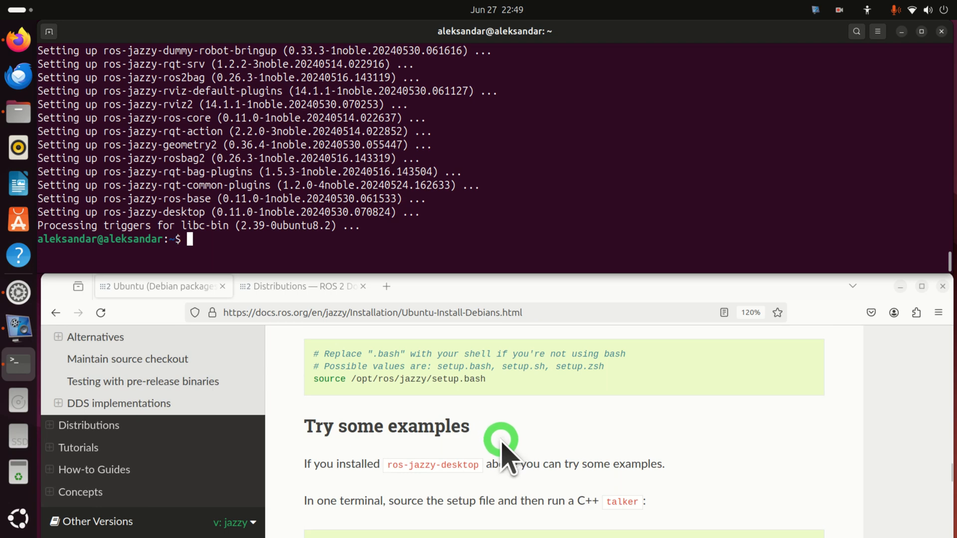
scroll("down", 3)
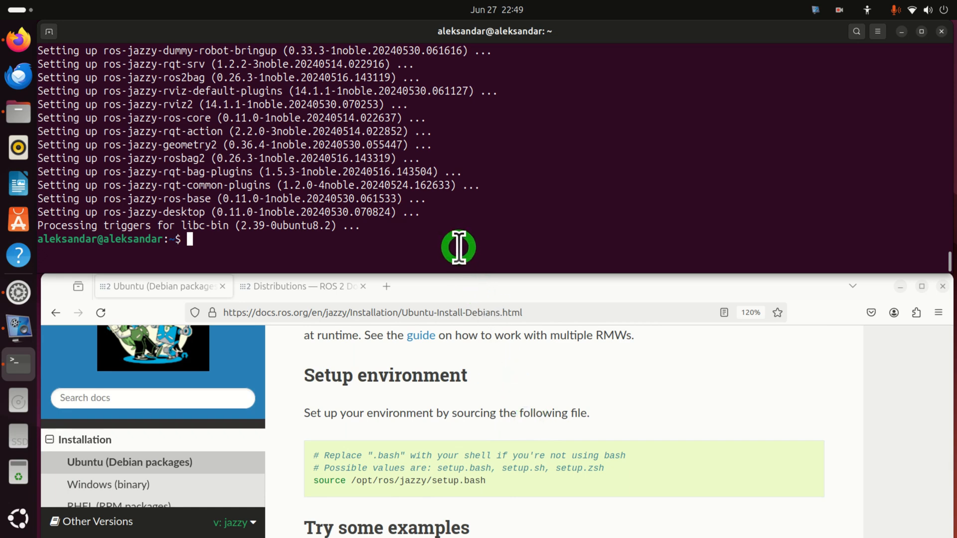
mouse_move(462, 252)
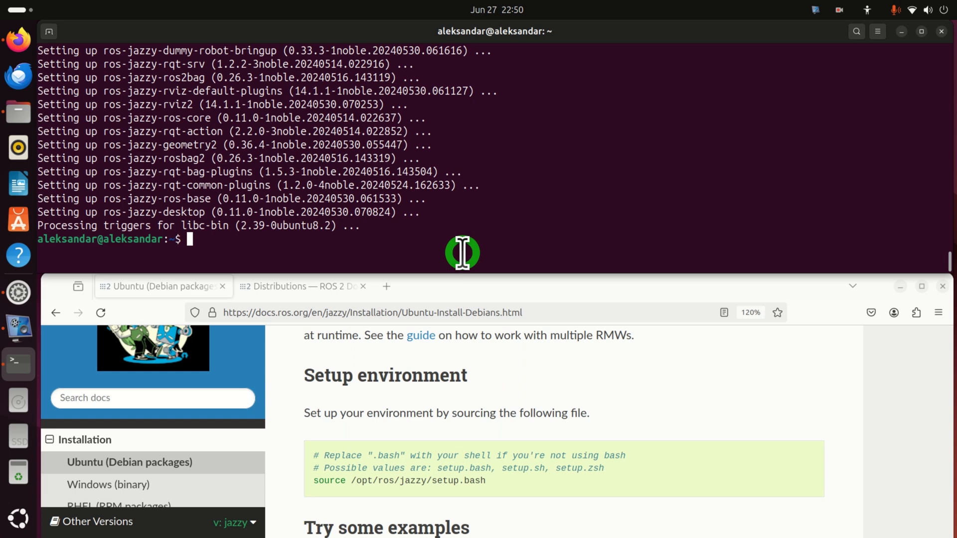
left_click(488, 379)
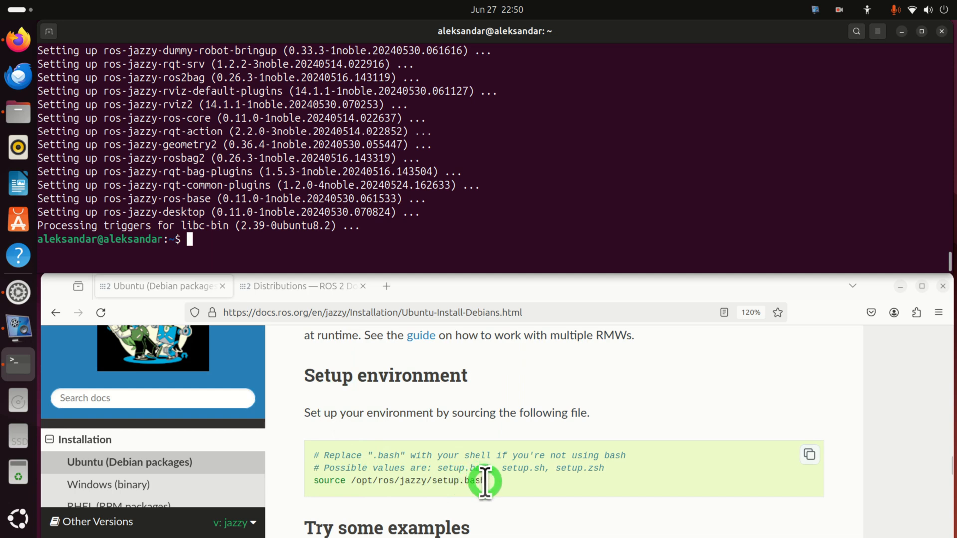
mouse_move(394, 486)
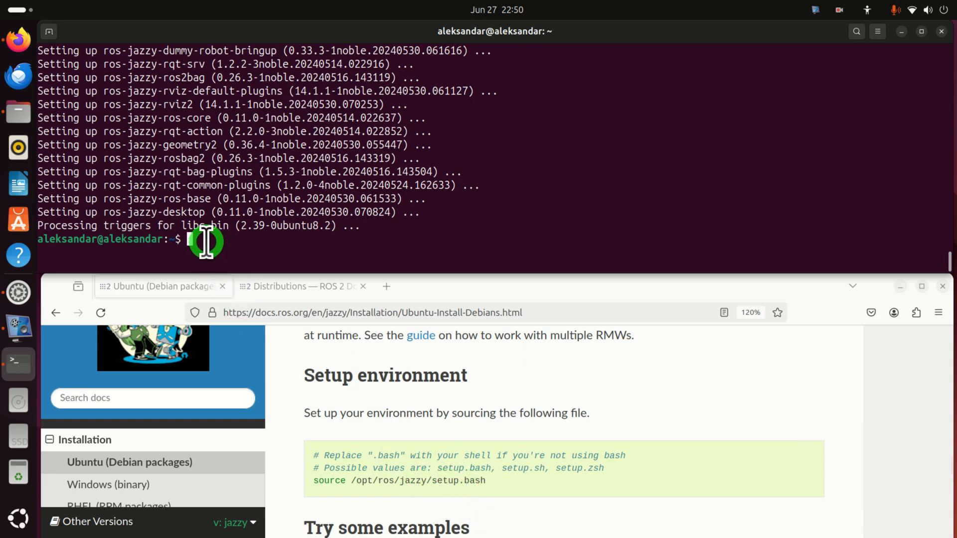
mouse_move(290, 141)
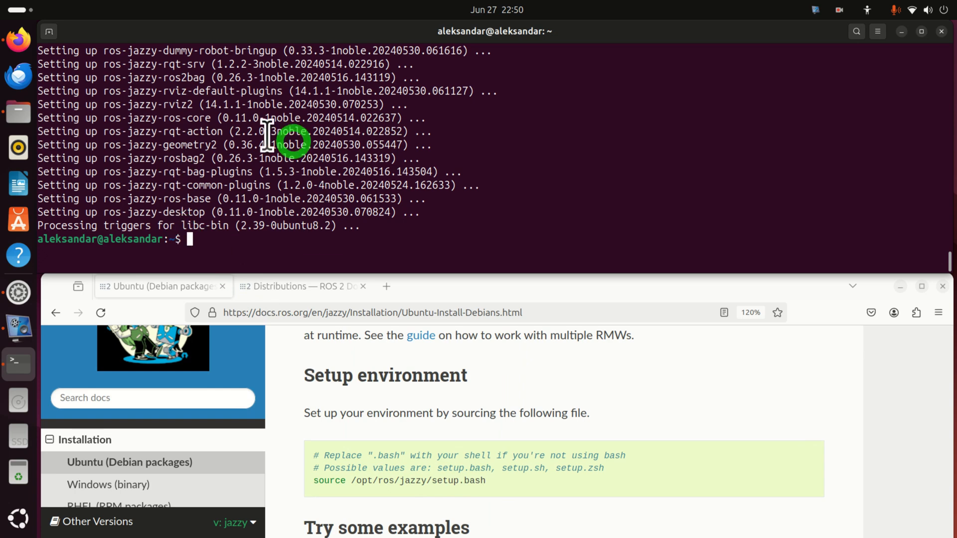
mouse_move(244, 238)
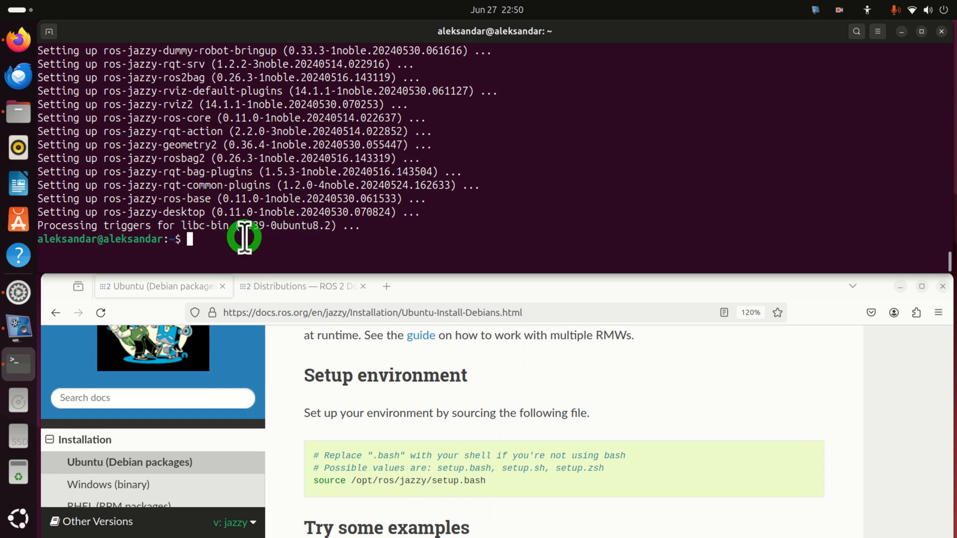
mouse_move(331, 335)
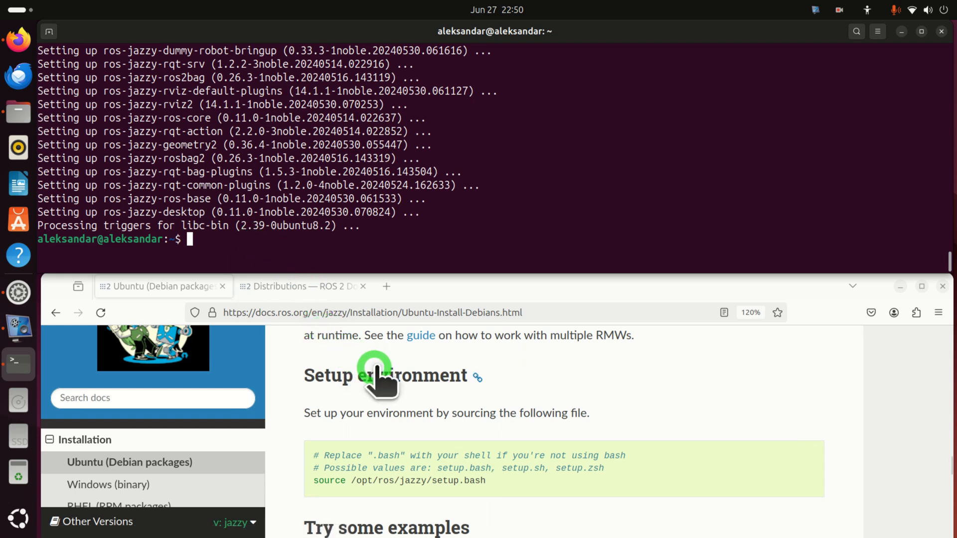
scroll("down", 3)
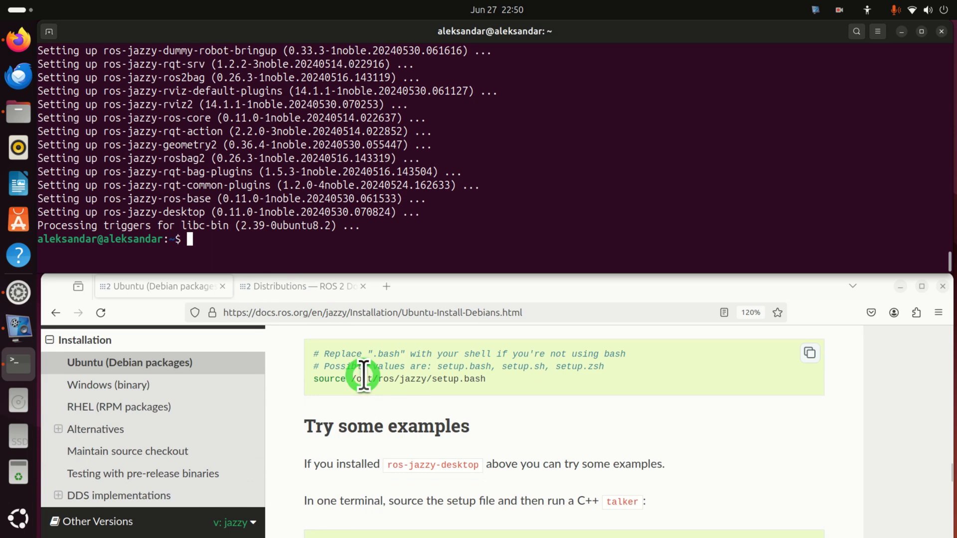
scroll("down", 3)
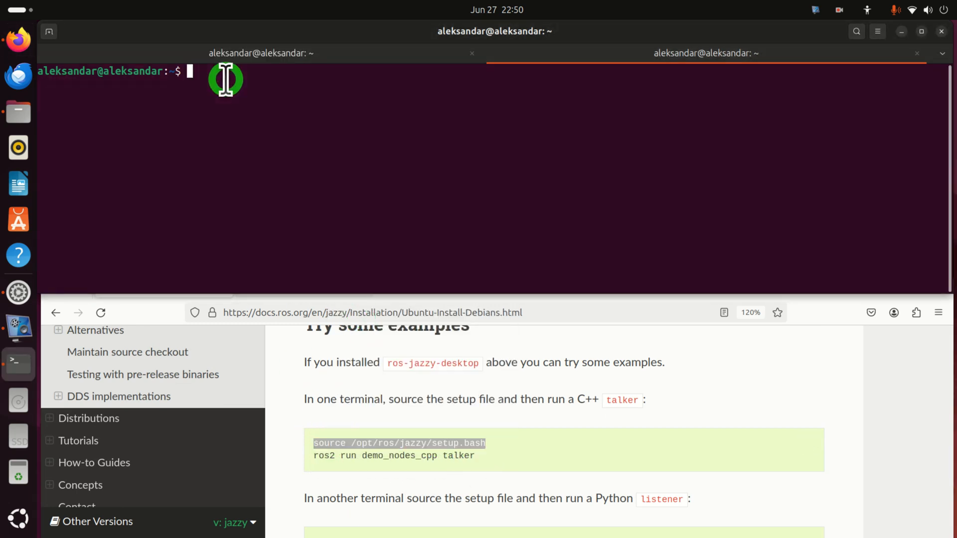
Source /opt/ros/jazzy/setup.bash and start the C++ talker with ros2 run demo_nodes_cpp talker
type("source /opt/ros/jazzy/setup.bash")
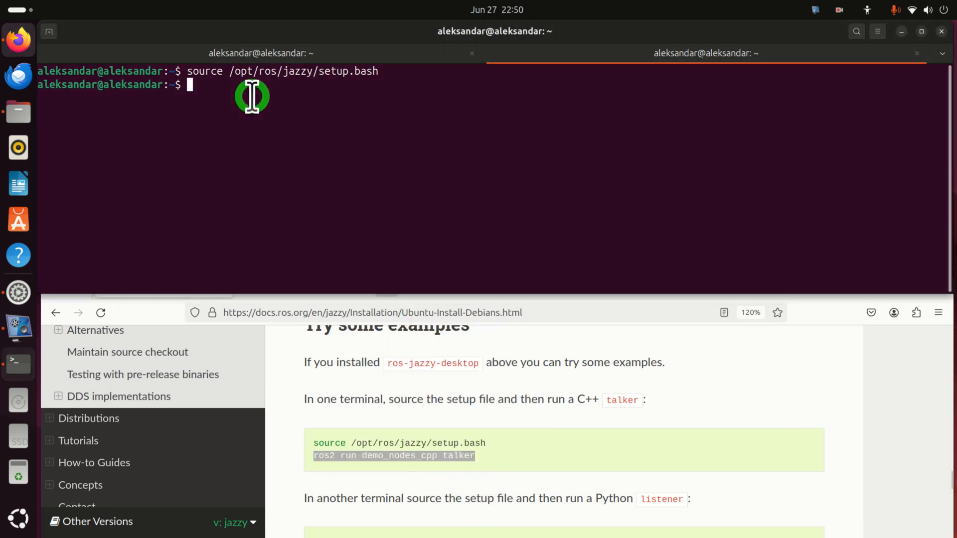
type("ros2 run demo_nodes_cpp talker")
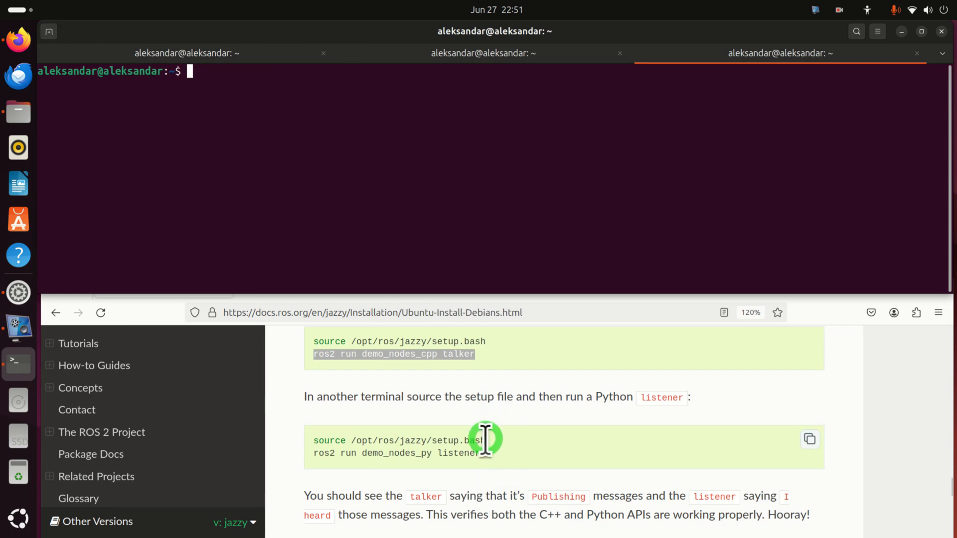
Source the ROS 2 setup and run 'ros2 run demo_nodes_py listener' in the third terminal tab
right_click(336, 441)
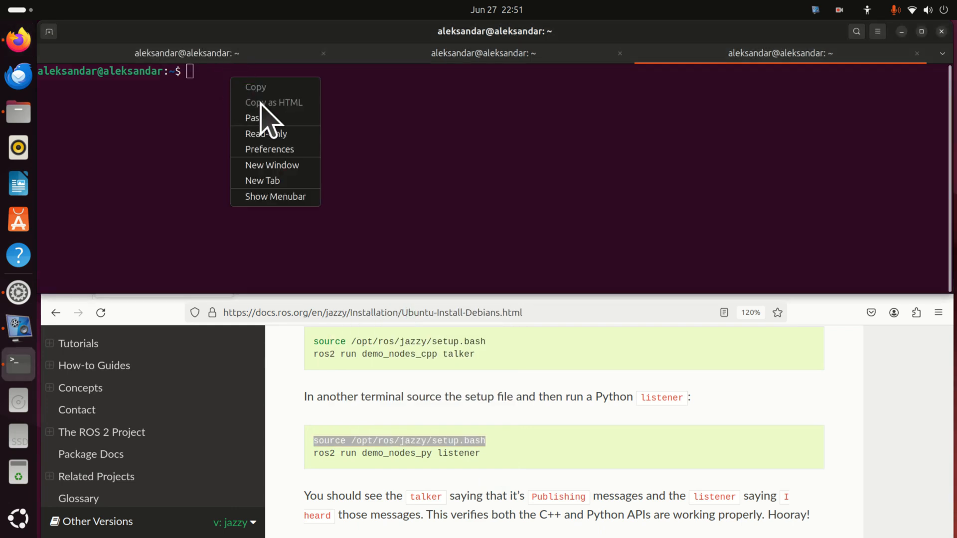
left_click(253, 118)
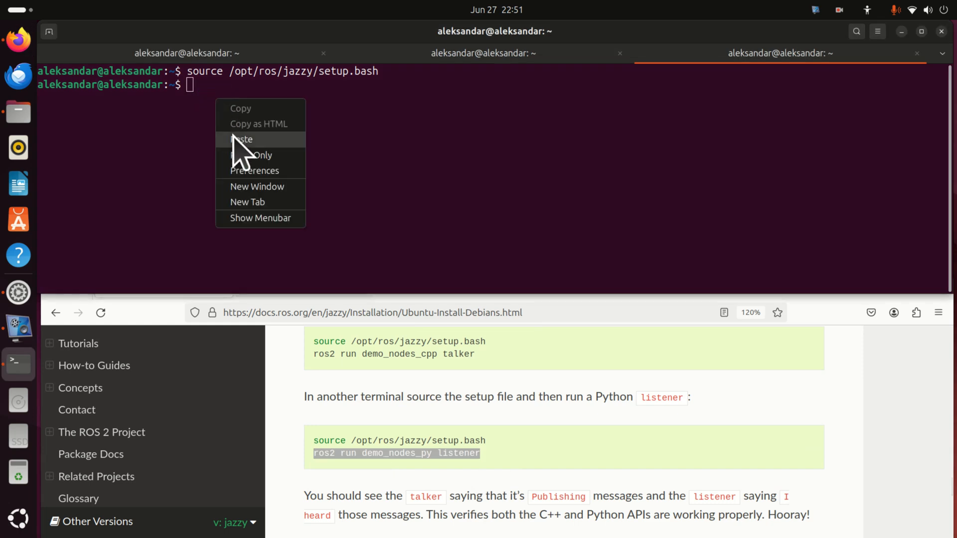
left_click(244, 140)
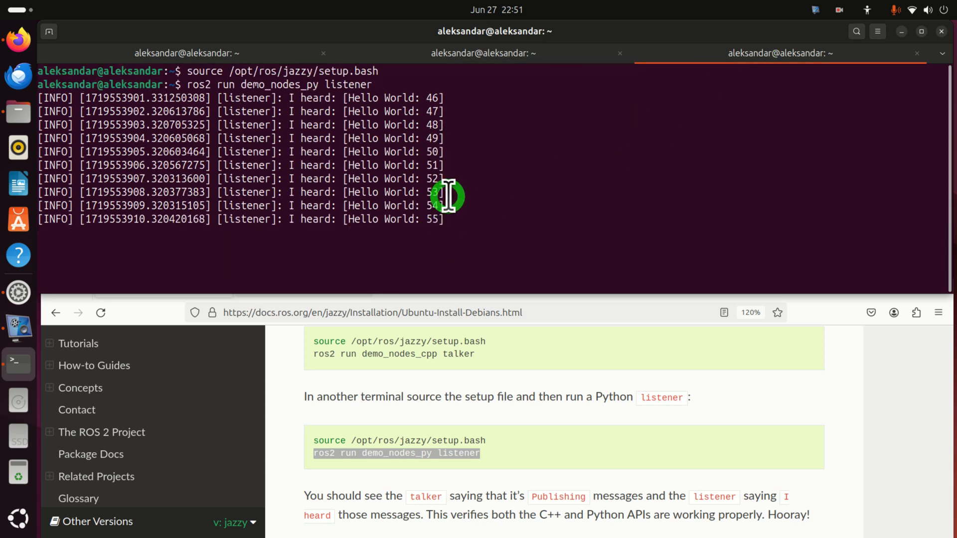
mouse_move(500, 224)
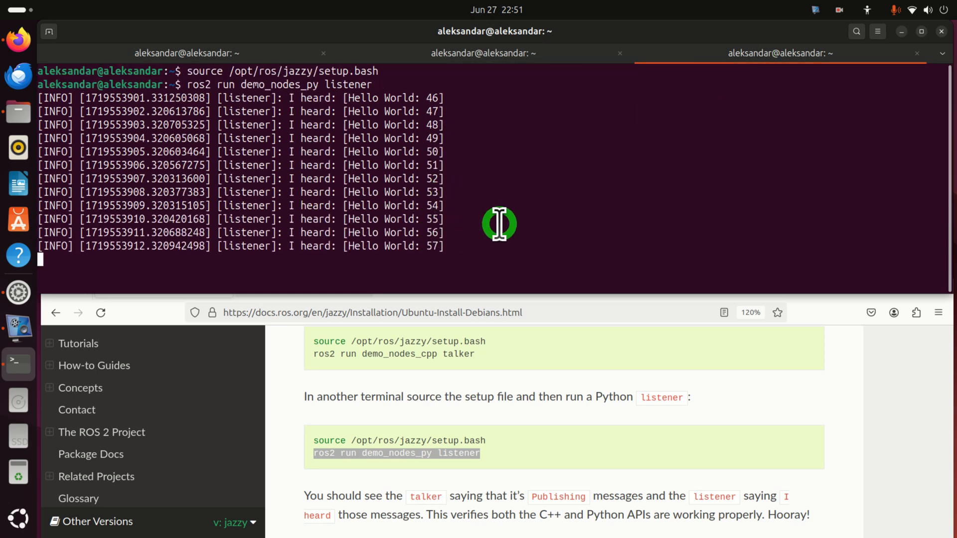